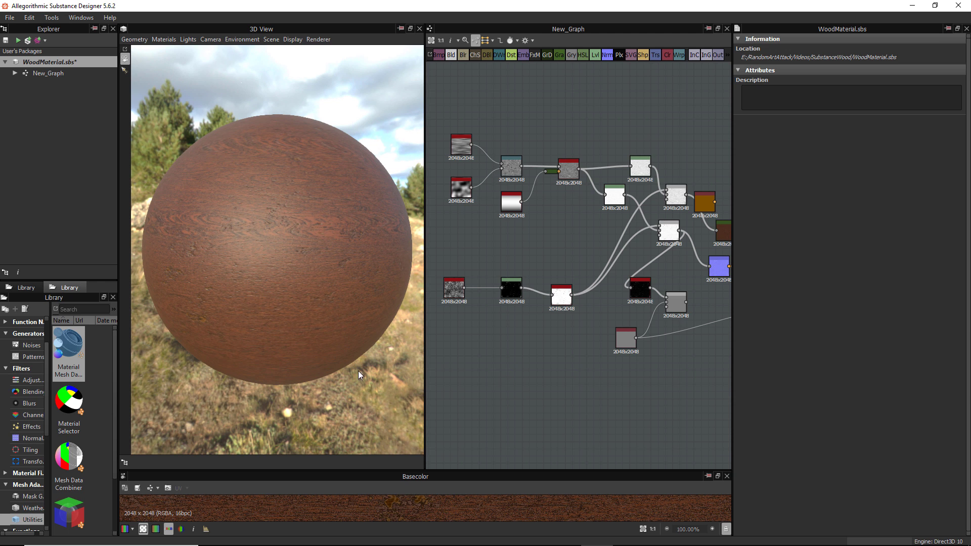
mouse_move(380, 416)
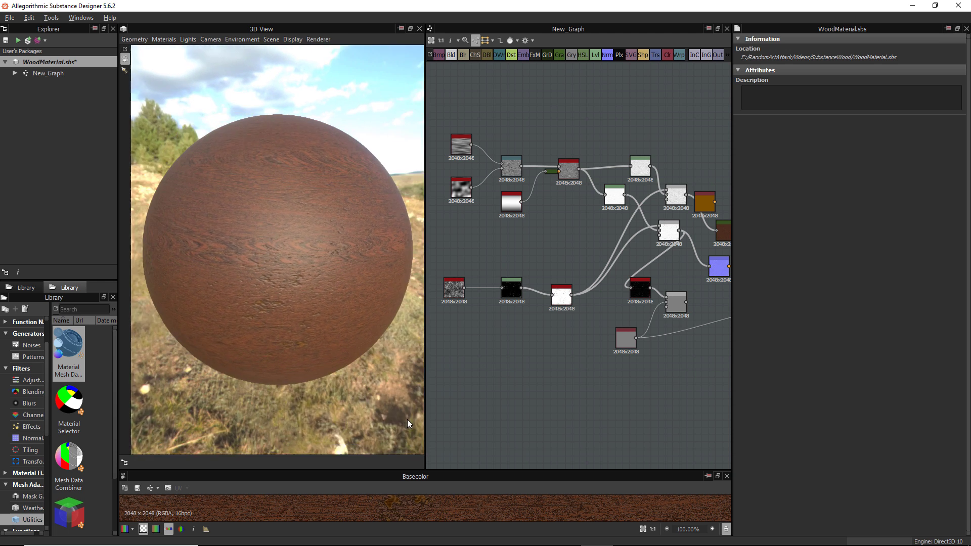
Inspect the finished wood sphere by orbiting the lighting and previewing the warp, normal and roughness nodes.
drag(408, 424, 263, 328)
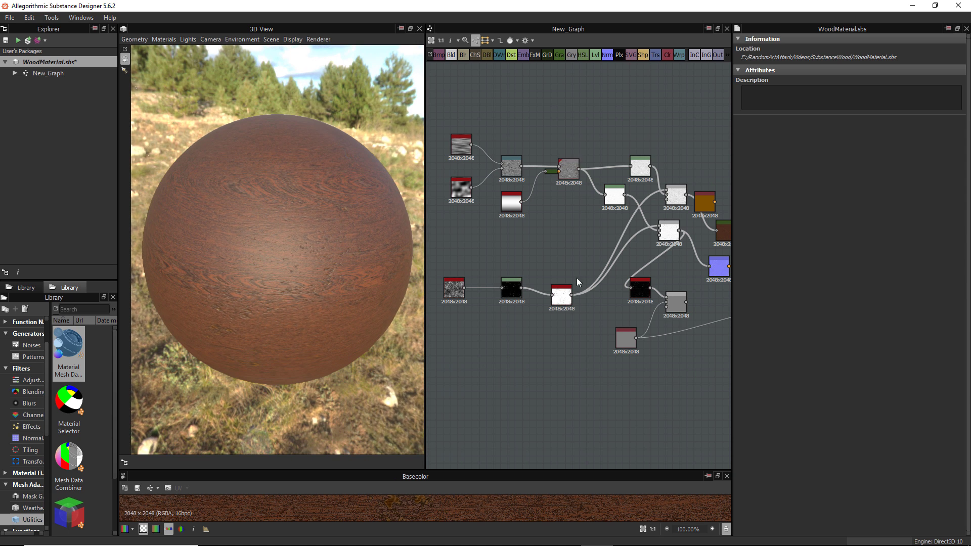
drag(425, 246, 362, 245)
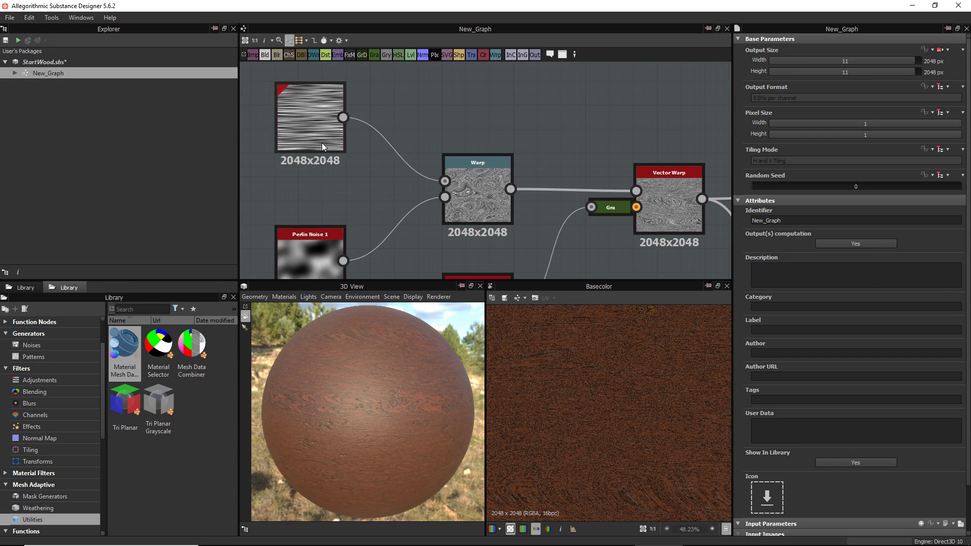
click(311, 122)
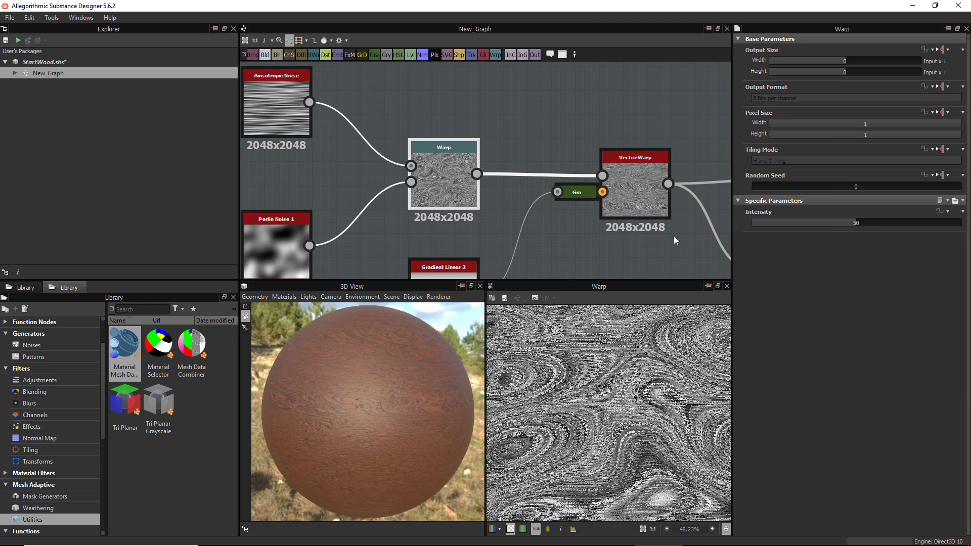
mouse_move(530, 386)
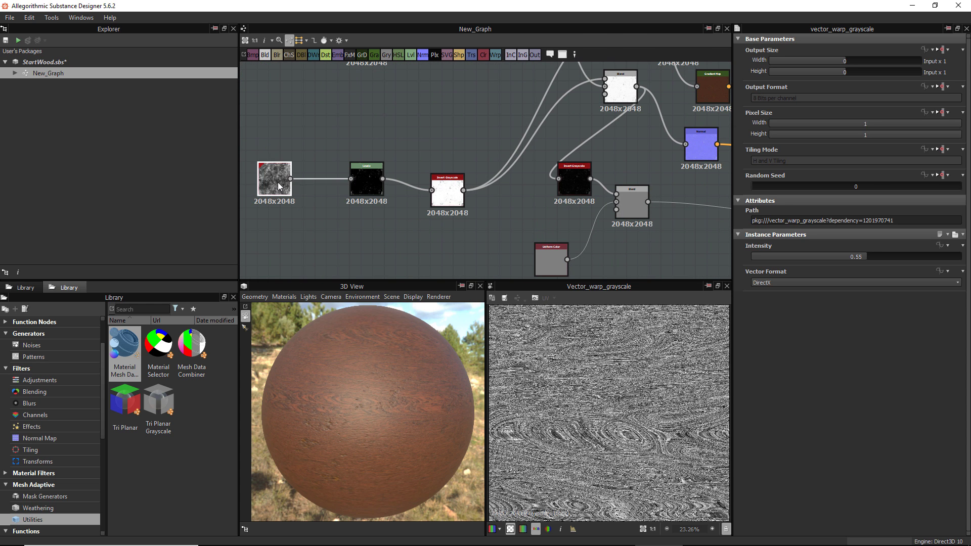
click(579, 209)
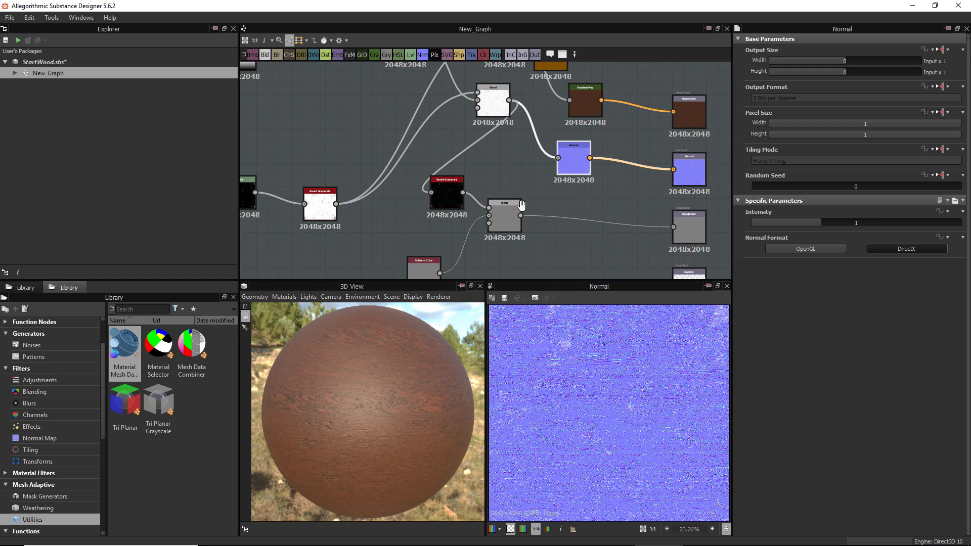
click(658, 175)
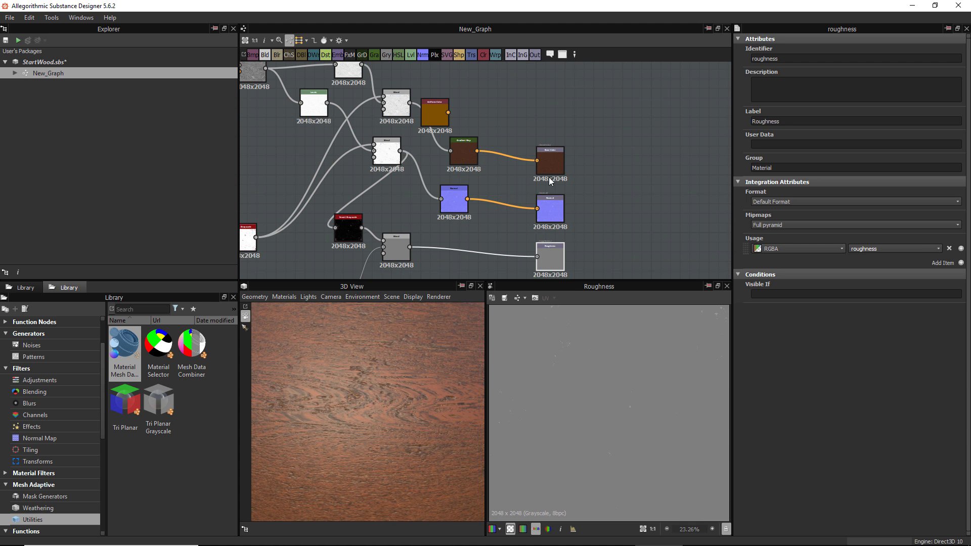
In a new graph, warp Anisotropic Noise with Perlin Noise 1, setting intensity 50, then 38.41.
click(550, 161)
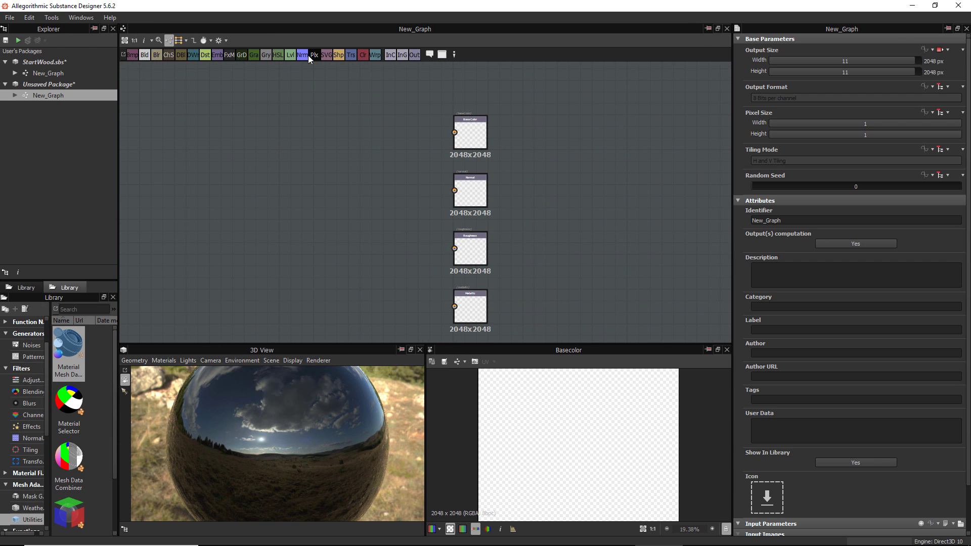
mouse_move(419, 60)
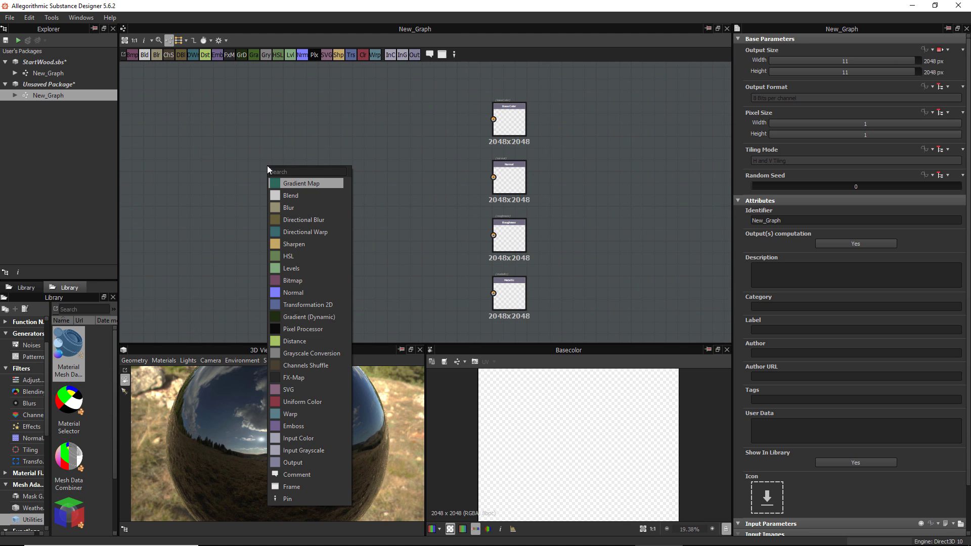
text(an)
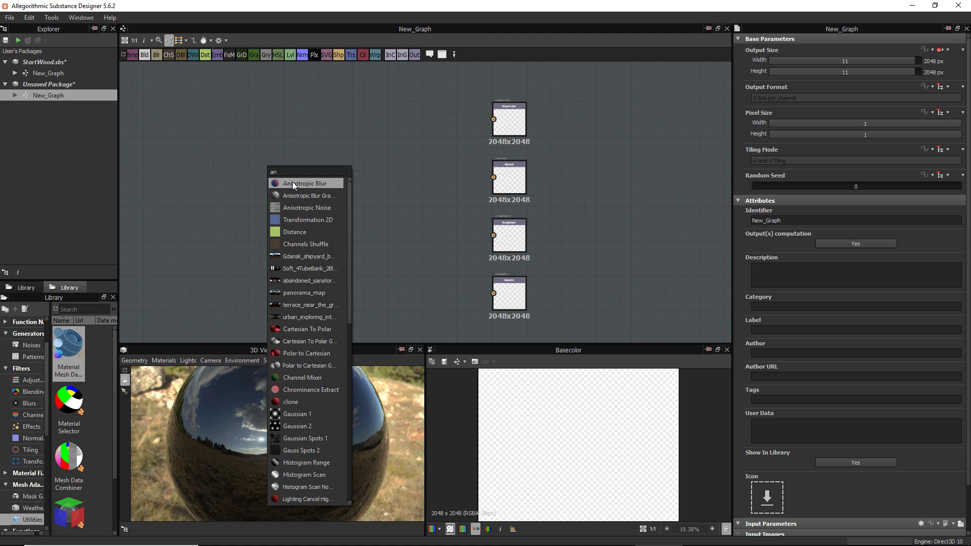
mouse_move(294, 210)
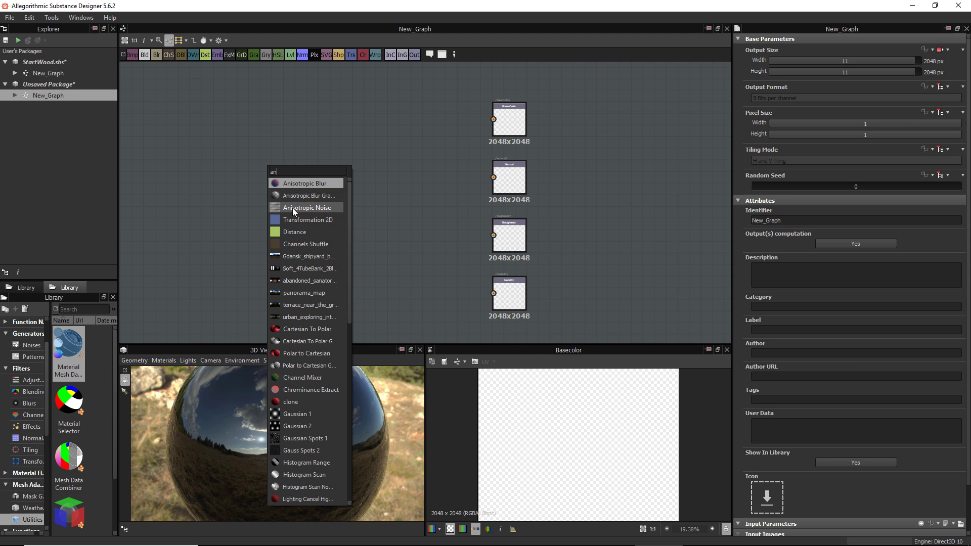
click(306, 208)
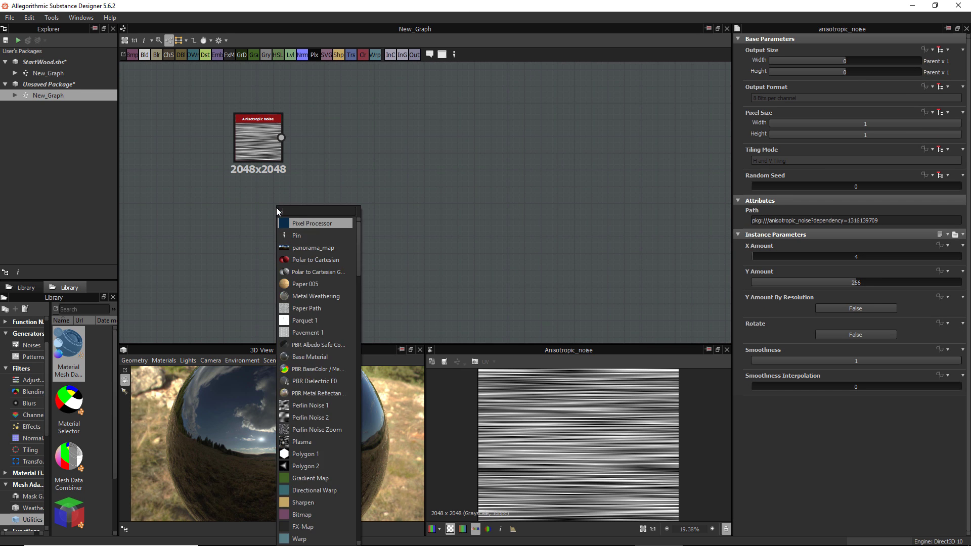
click(310, 405)
text(war)
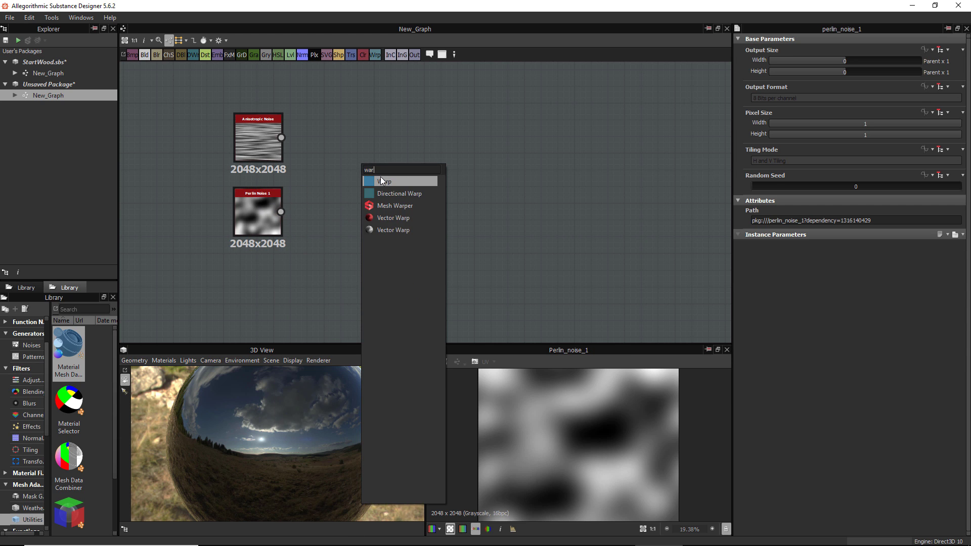
click(385, 181)
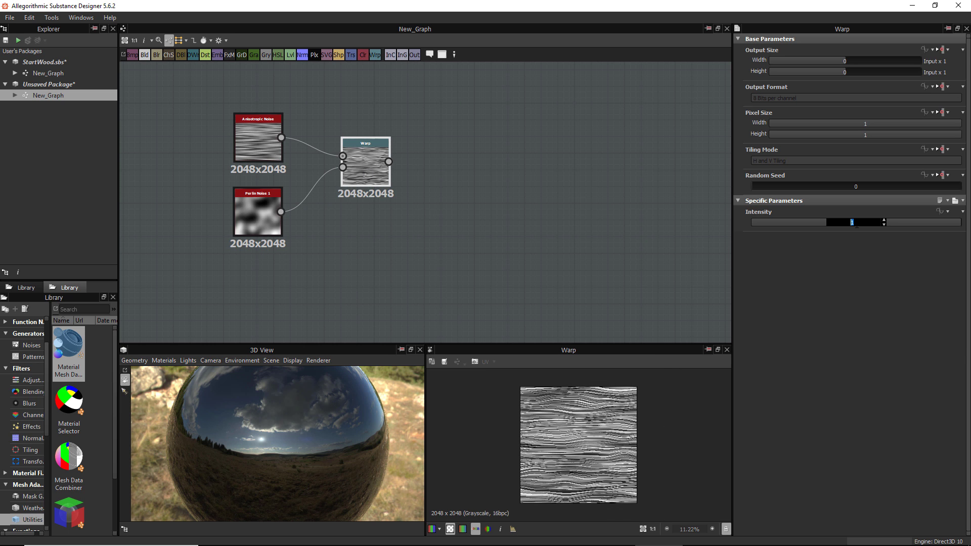
text(50)
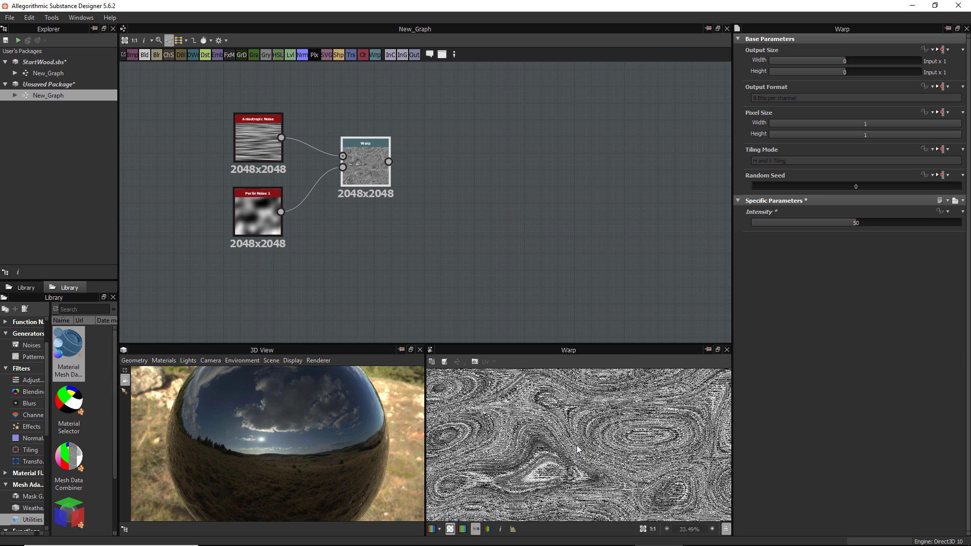
drag(842, 223, 786, 222)
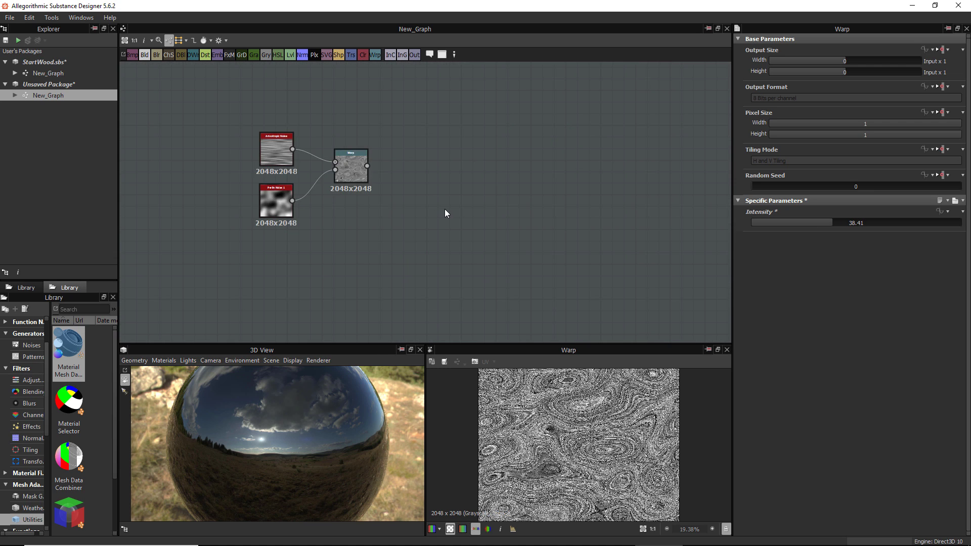
Add a Vector Warp after the Warp, with Gradient Linear 2 plugged into its vector input.
text(ve)
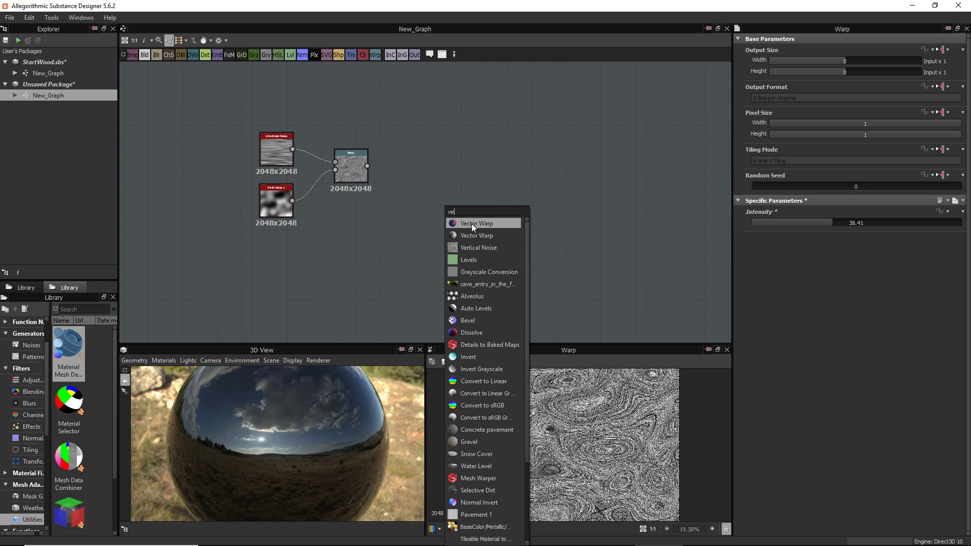
click(476, 223)
text(gl)
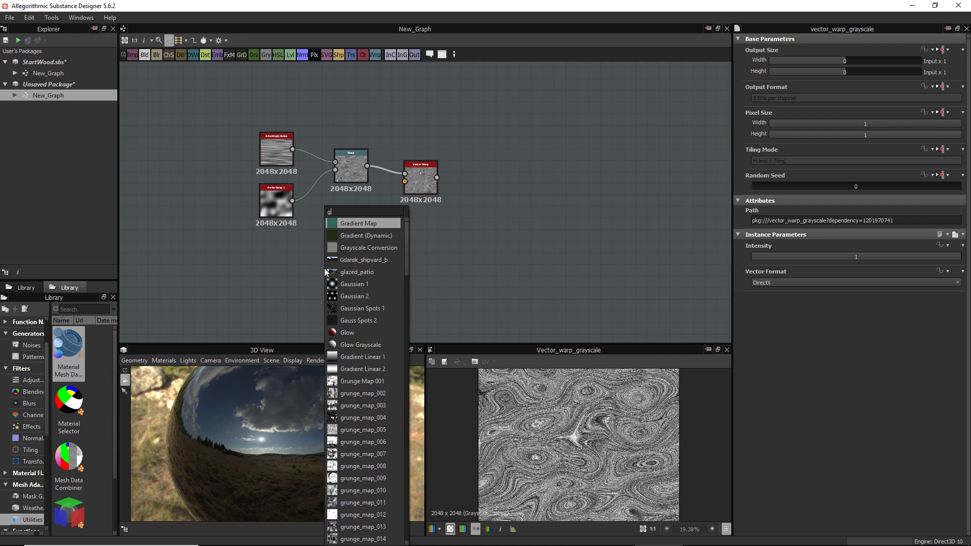
click(364, 272)
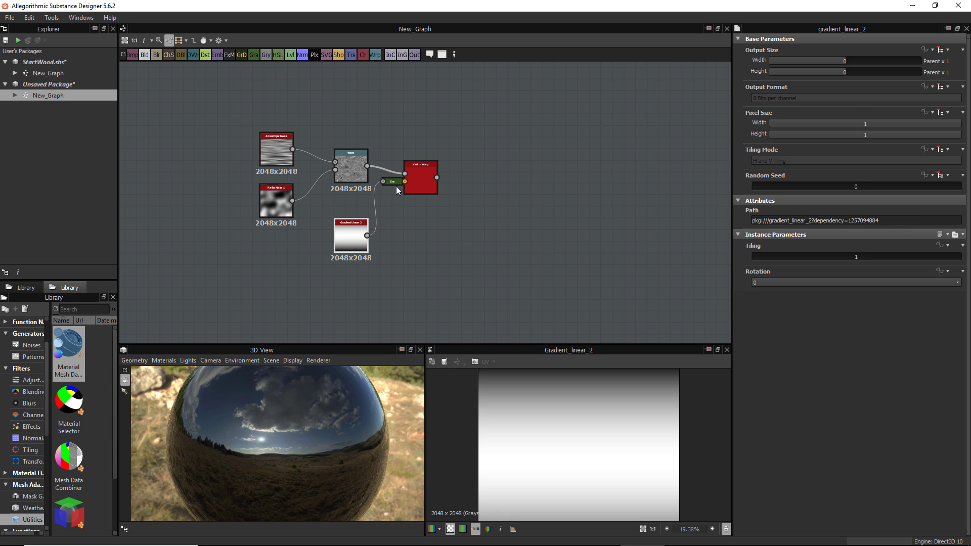
click(421, 178)
text(no)
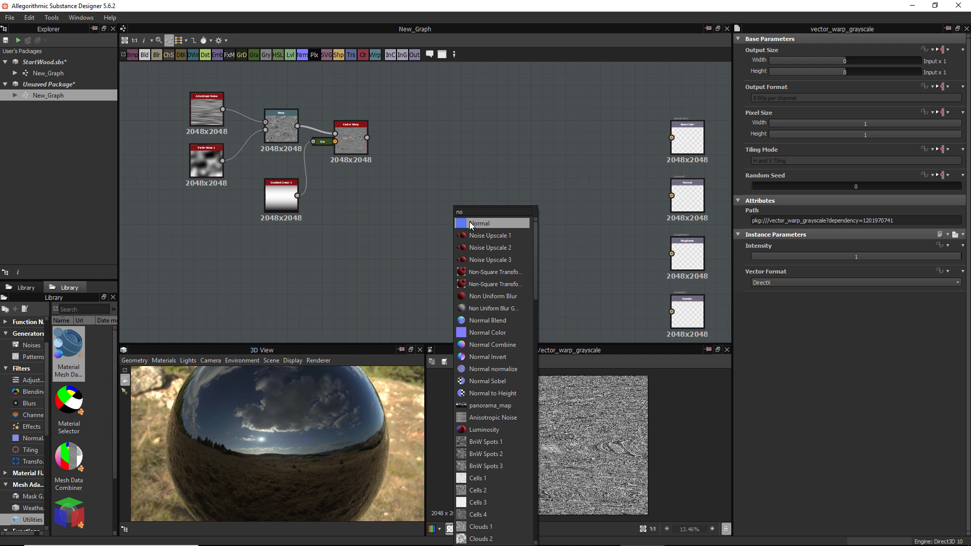
Send a Normal node to the normal output; set Uniform Color greys for roughness and dark base colour.
click(478, 223)
text(u)
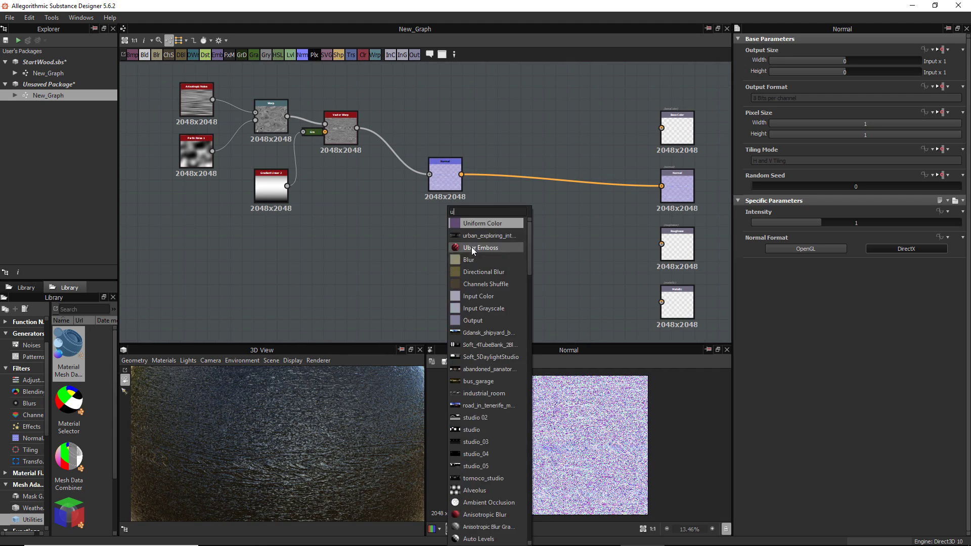
click(482, 223)
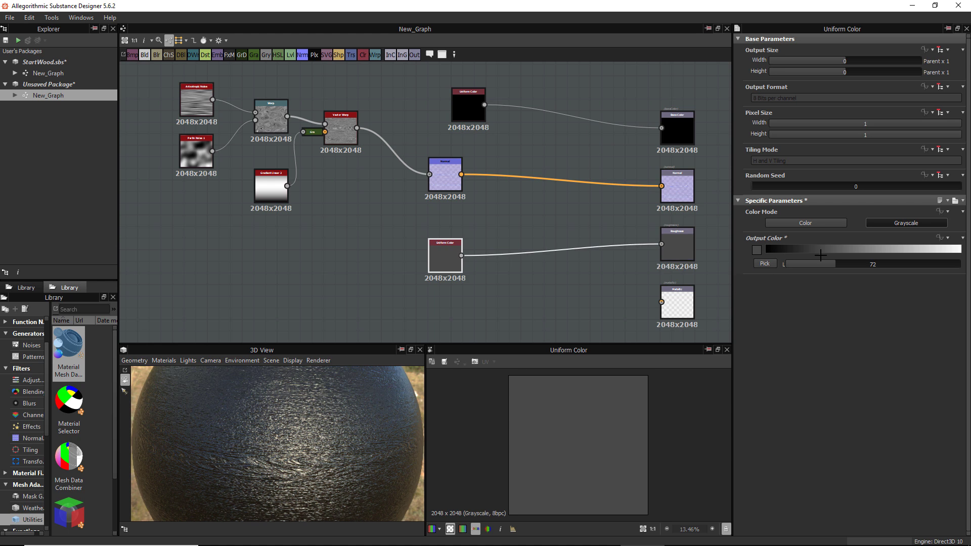
drag(822, 256, 863, 256)
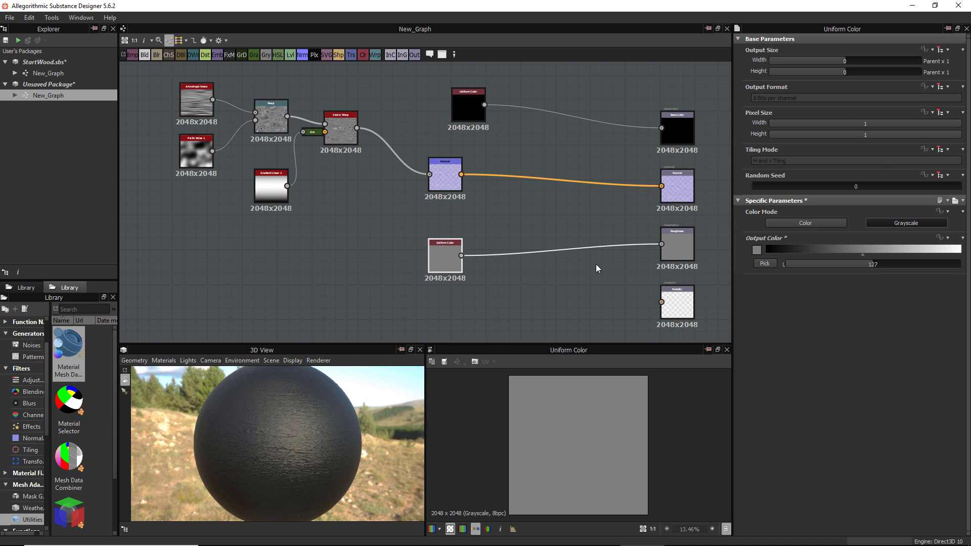
drag(858, 255, 877, 250)
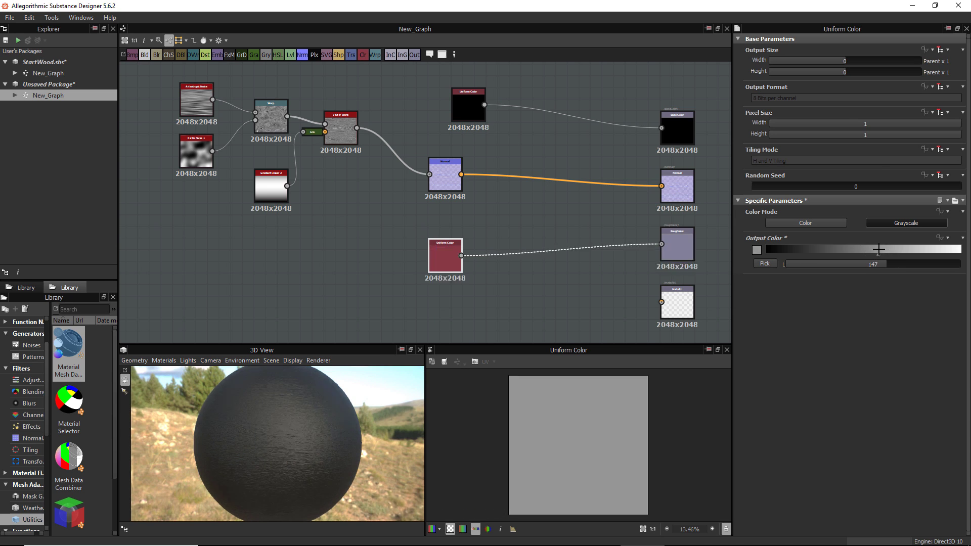
drag(876, 249, 800, 253)
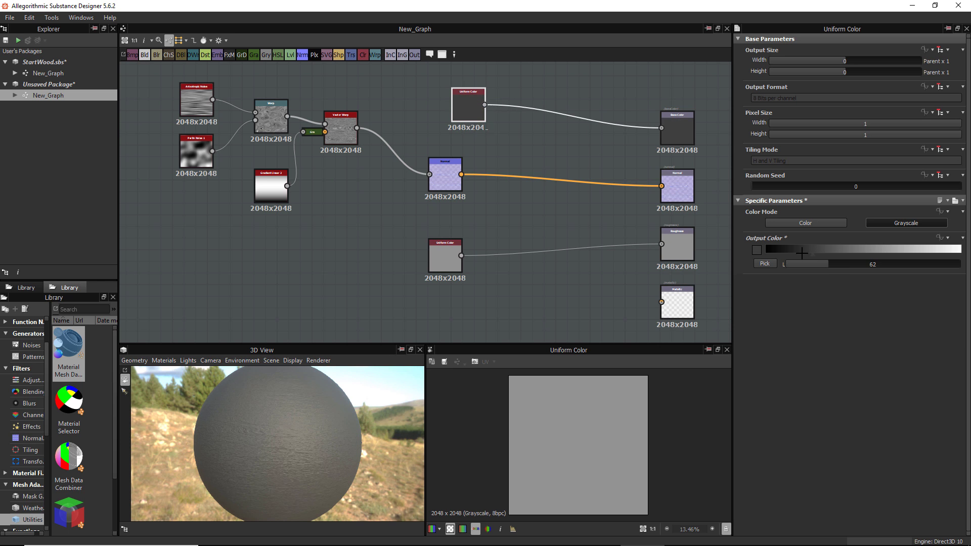
drag(811, 263, 797, 263)
text(le)
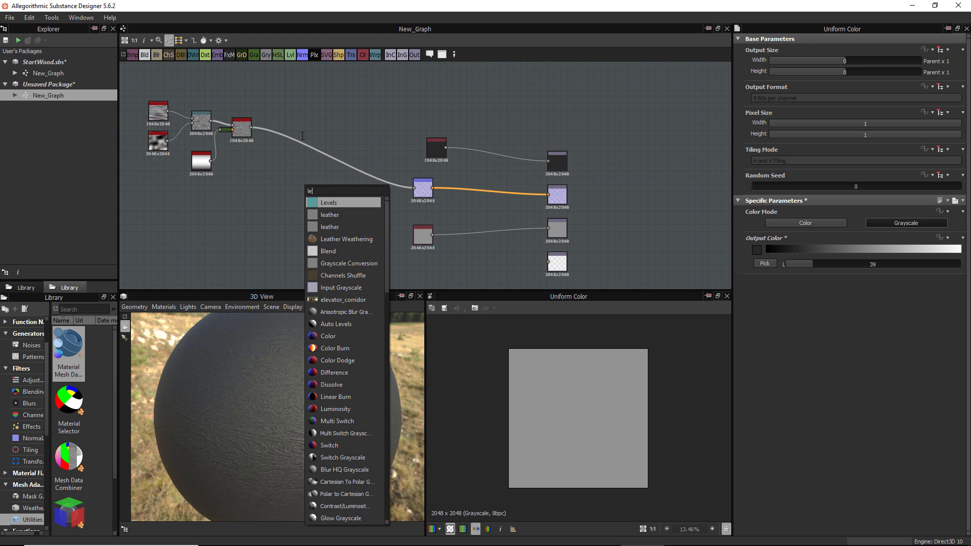
Add a Levels node on the Vector Warp output and shift its midtones to brighten the grain.
click(328, 203)
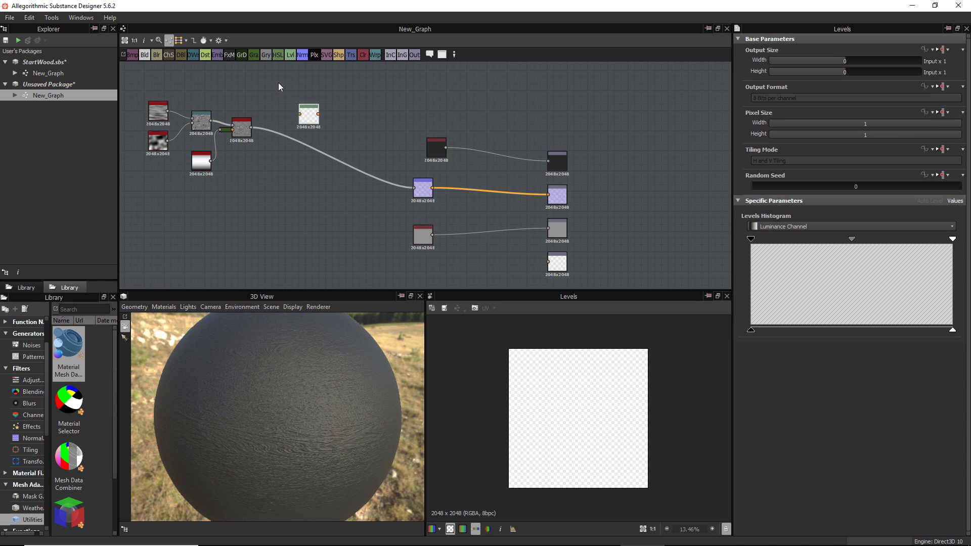
mouse_move(242, 61)
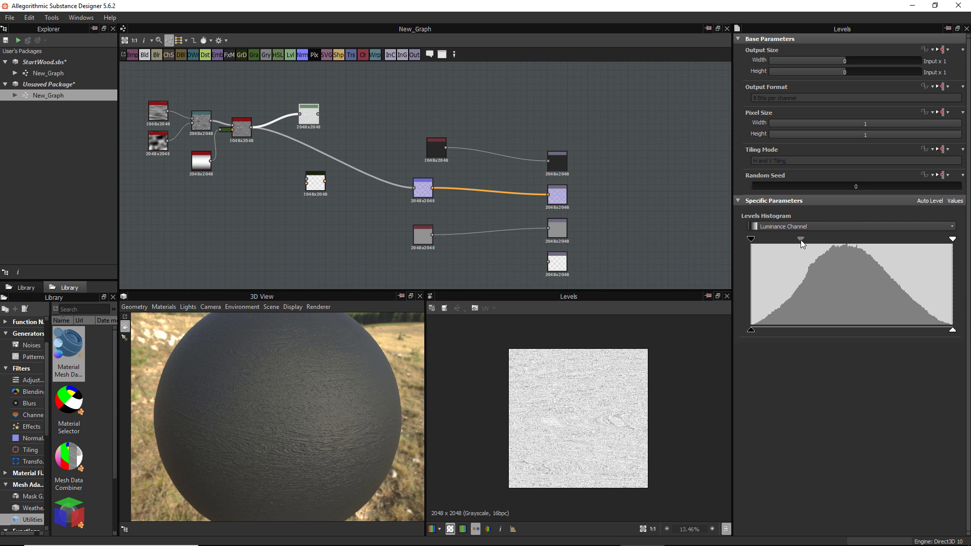
drag(802, 239, 791, 239)
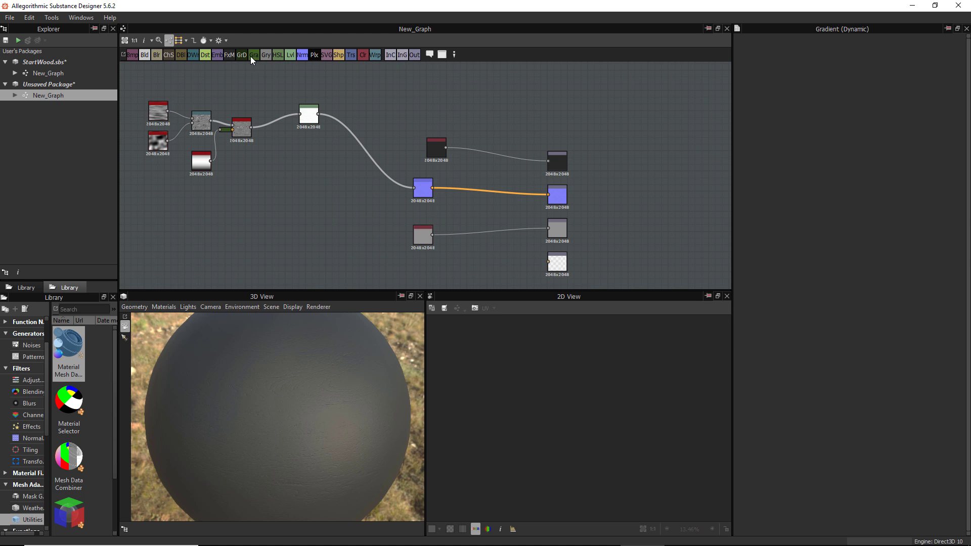
mouse_move(242, 55)
text(gra)
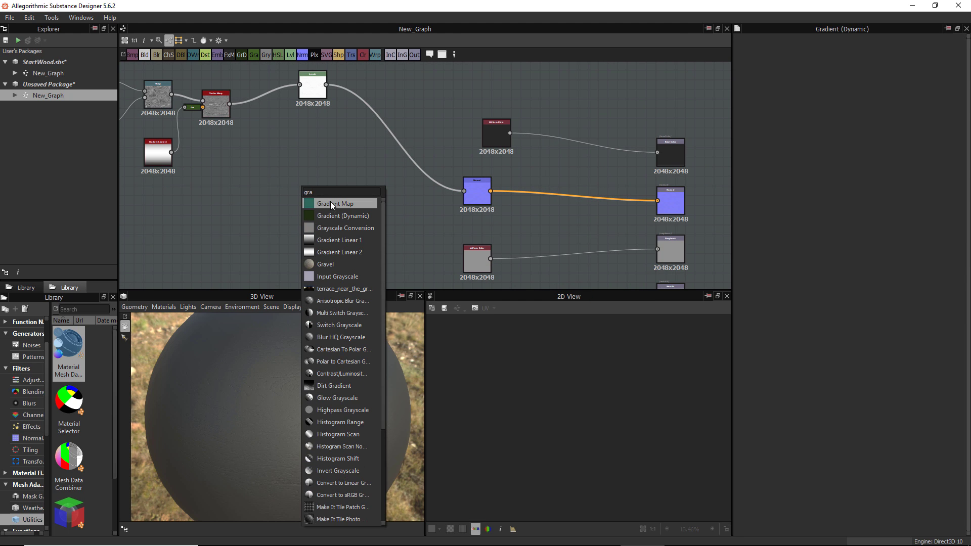
Add a Gradient Map to the grain and edit its gradient in the Gradient Editor.
click(334, 203)
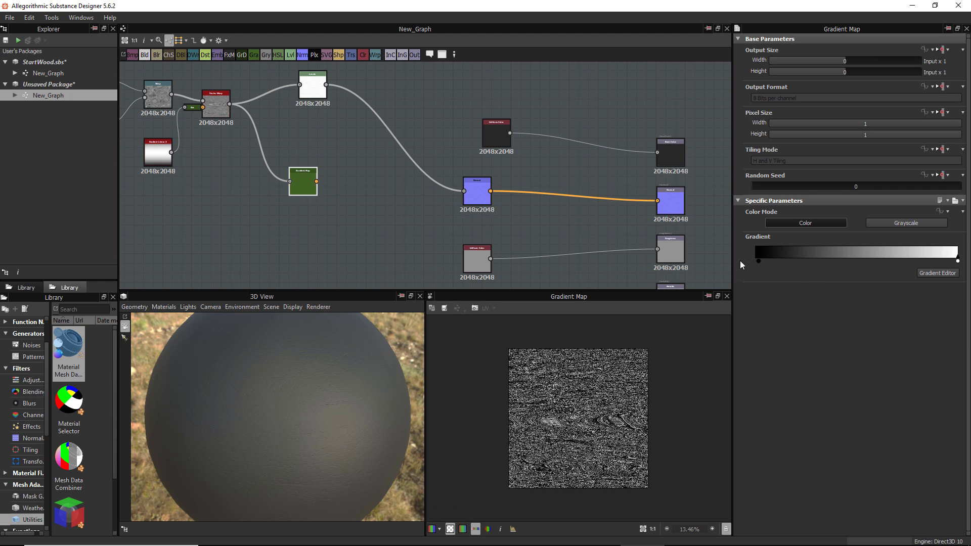
click(938, 273)
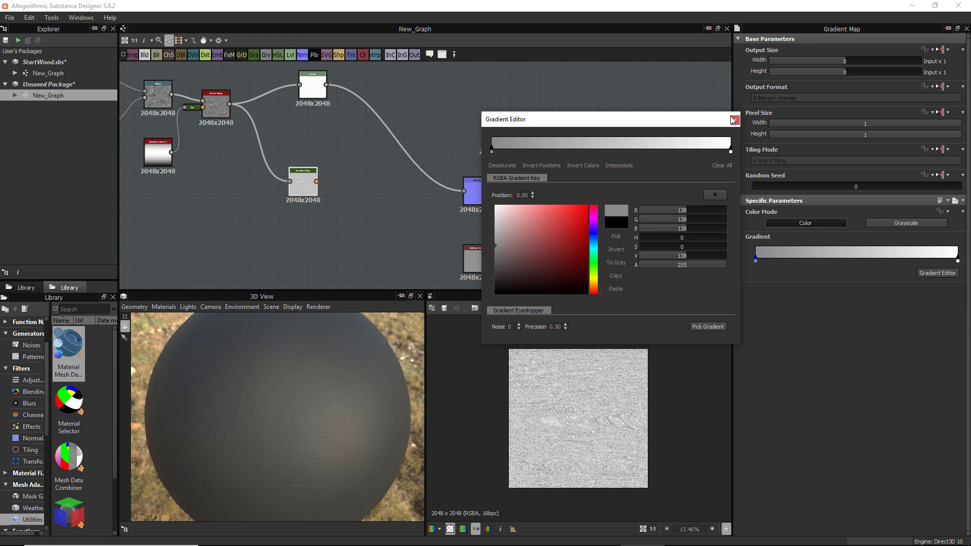
click(734, 120)
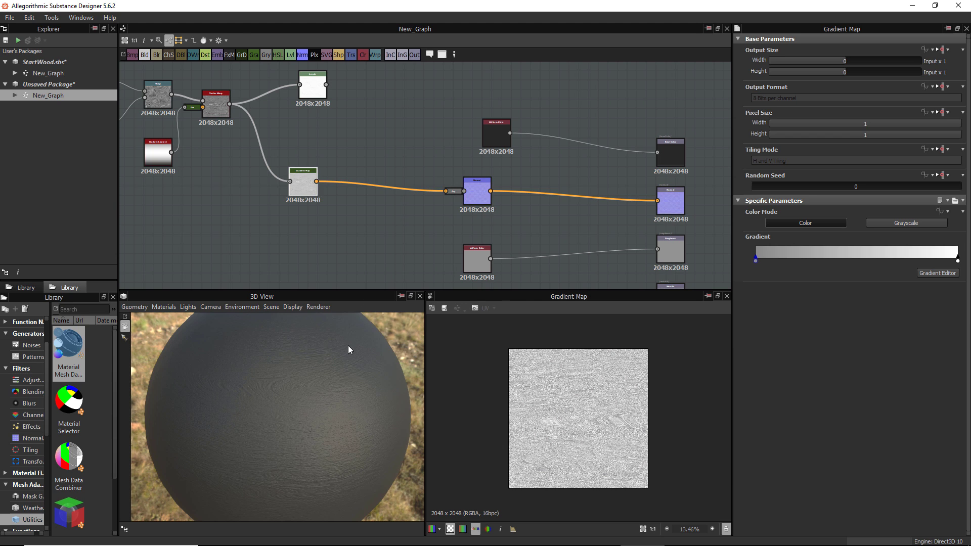
click(938, 273)
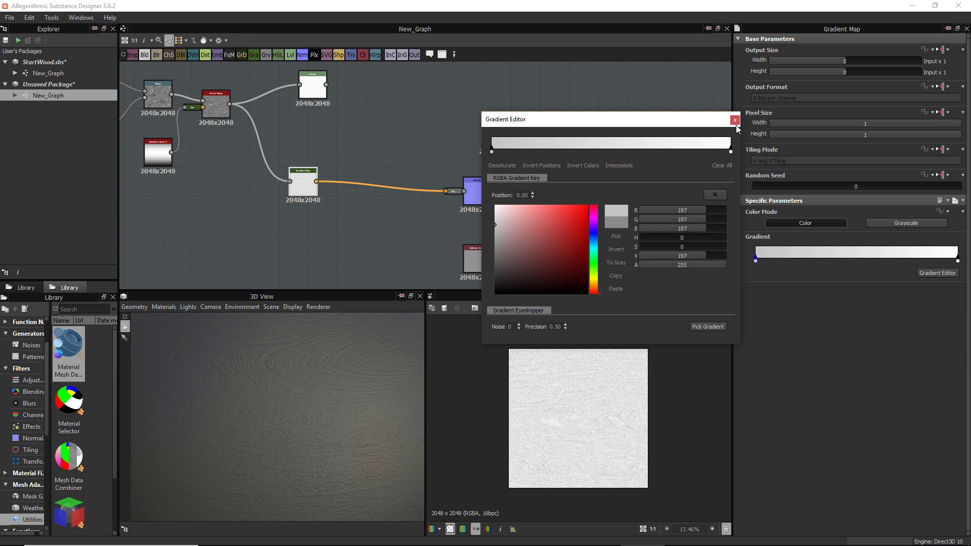
click(734, 120)
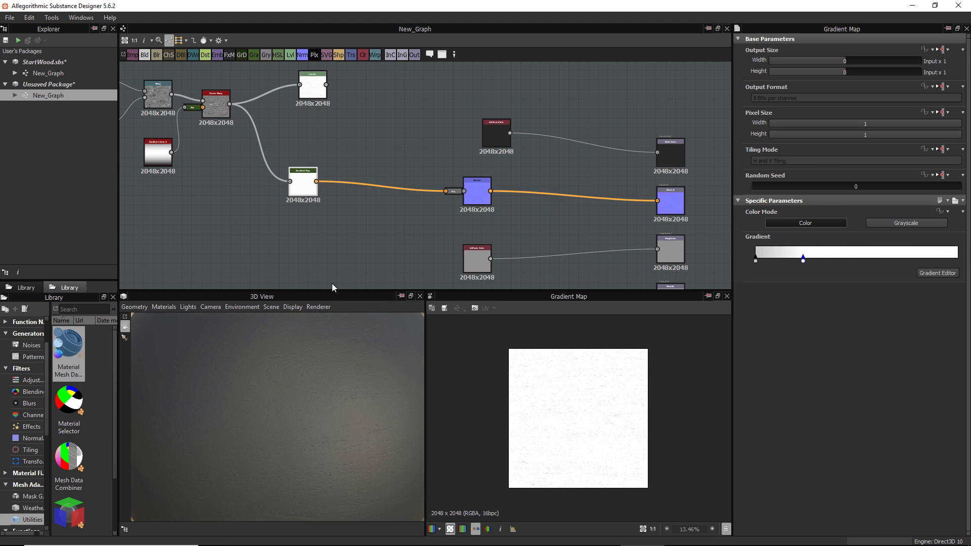
click(452, 190)
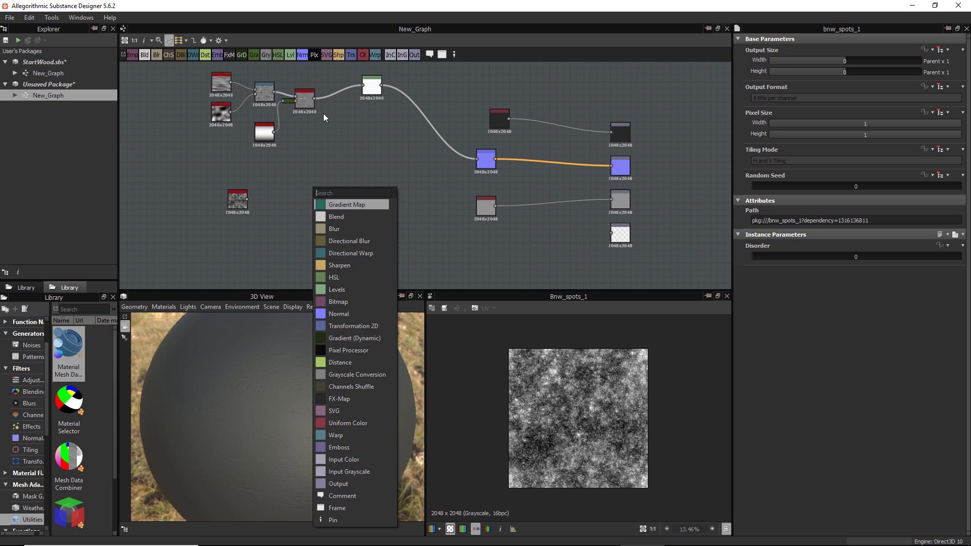
Add a BnW Spots 1 node and an Invert node to build the dark specks mask.
click(334, 289)
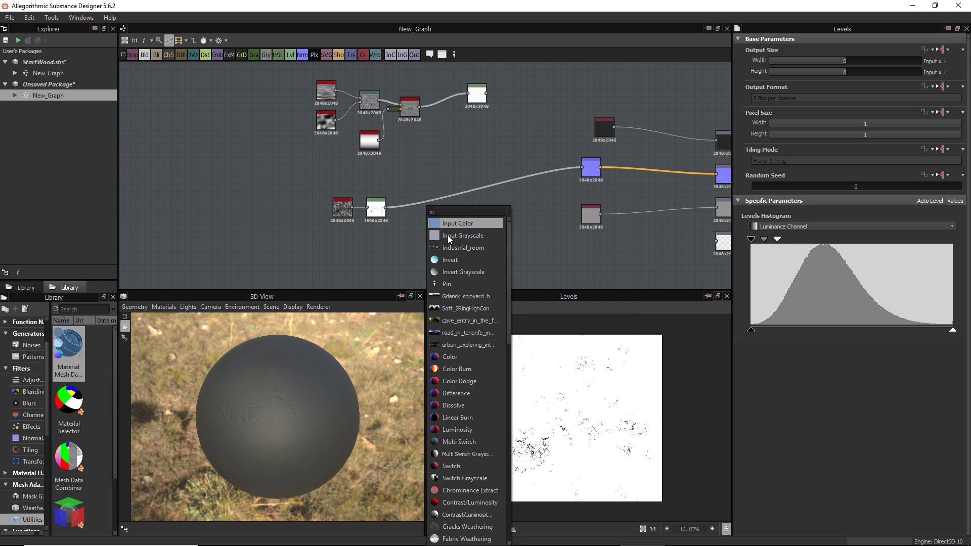
text(inv)
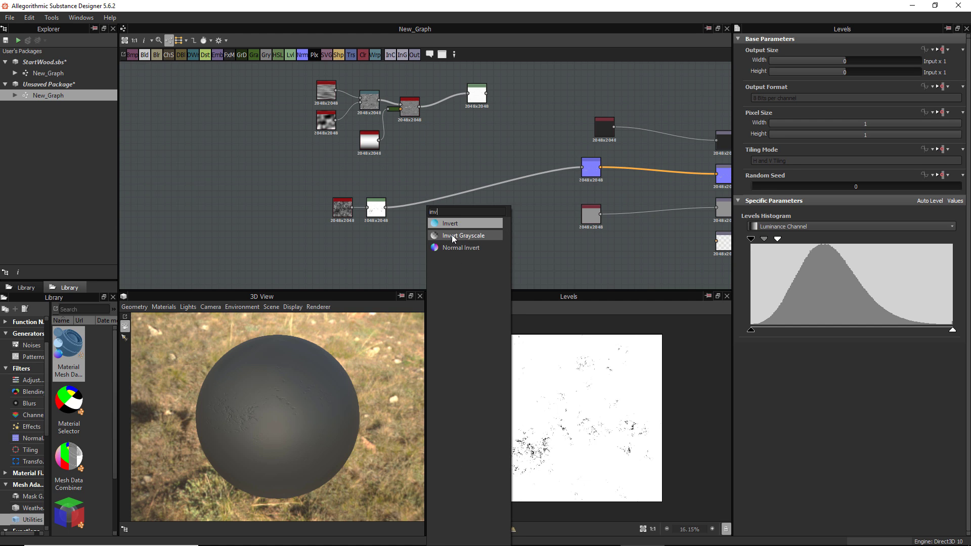
click(463, 235)
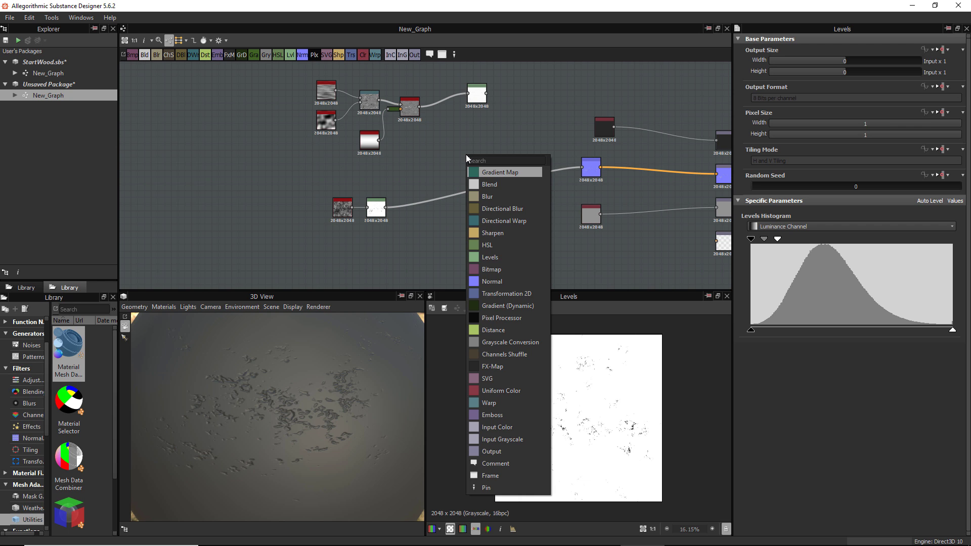
Add a Blend node set to Min (Darken) with opacity lowered to about 0.27.
click(488, 184)
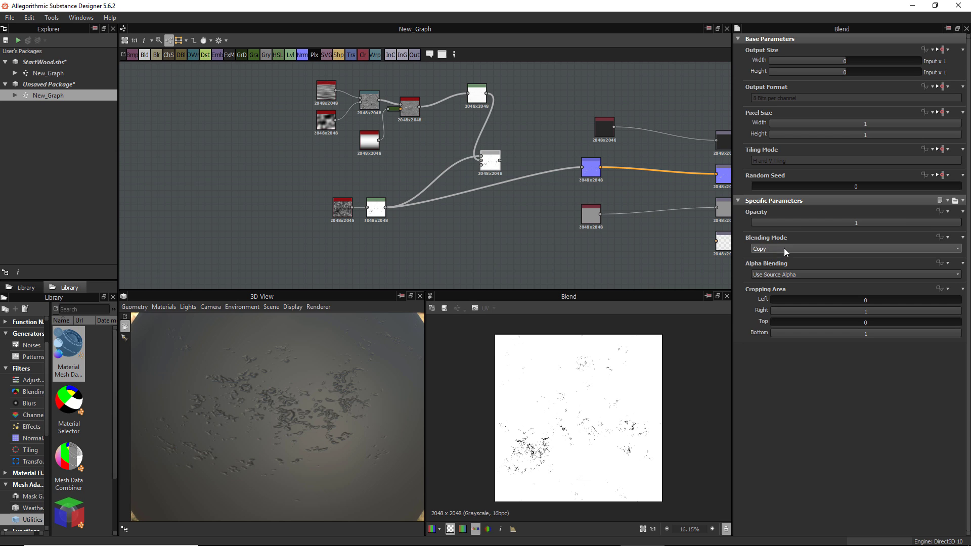
click(854, 249)
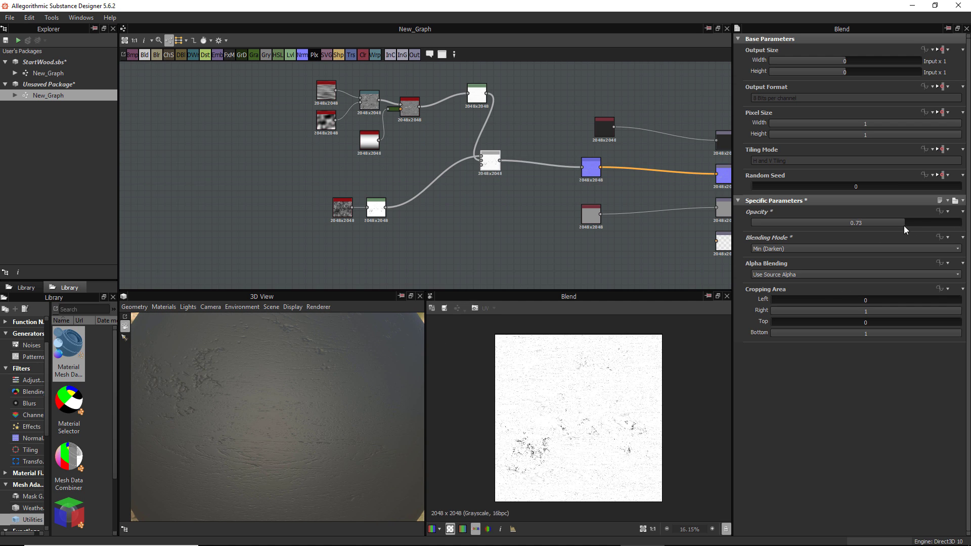
drag(856, 222, 774, 223)
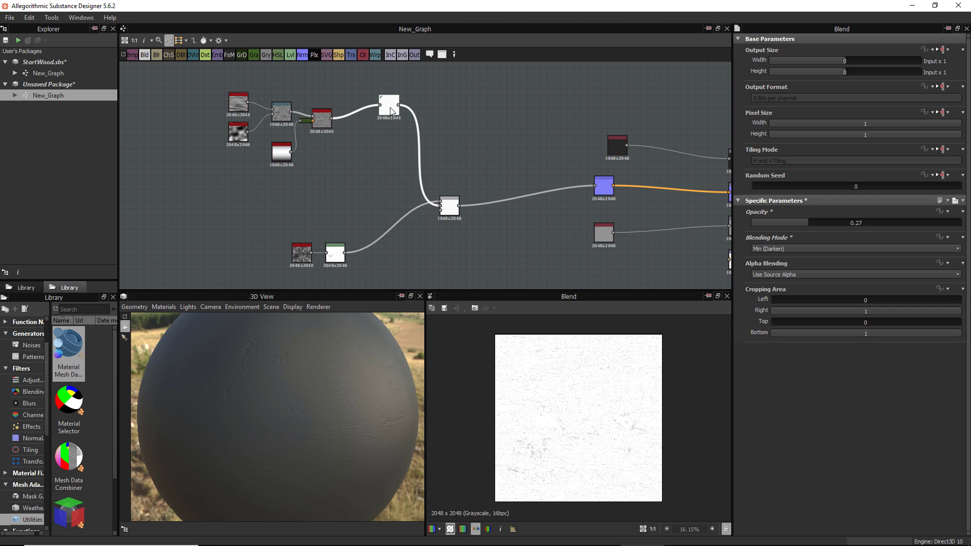
Add a second Blend taking the grain Levels and spots Levels, set to Min (Darken).
click(389, 107)
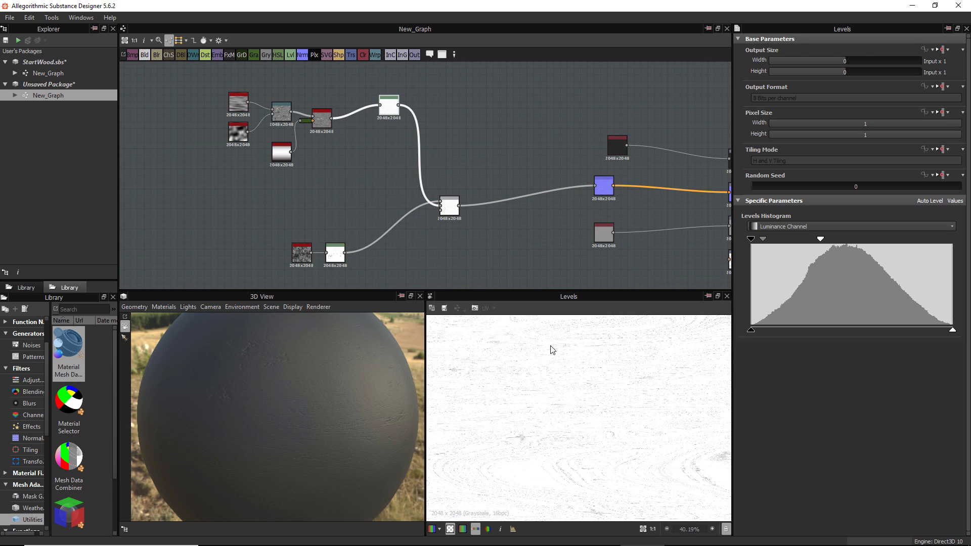
click(603, 185)
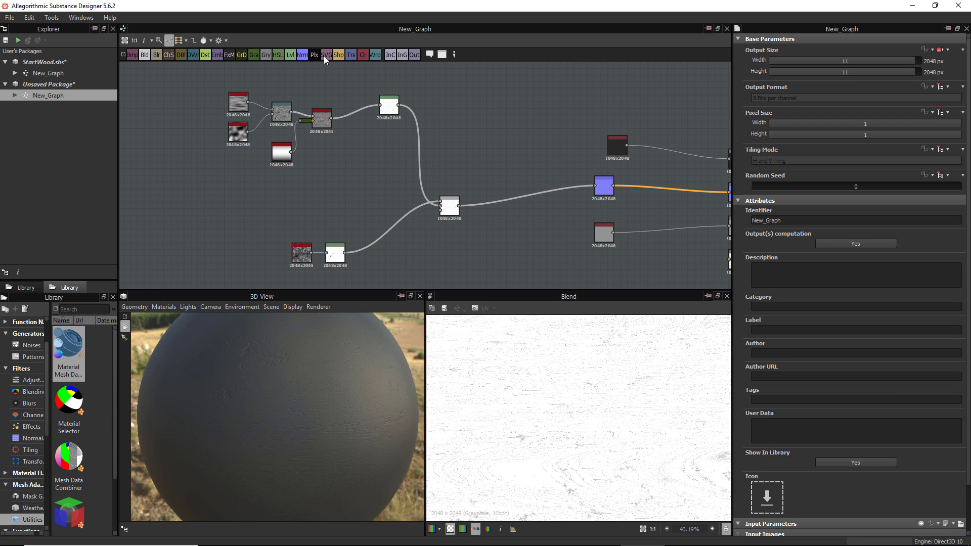
click(320, 122)
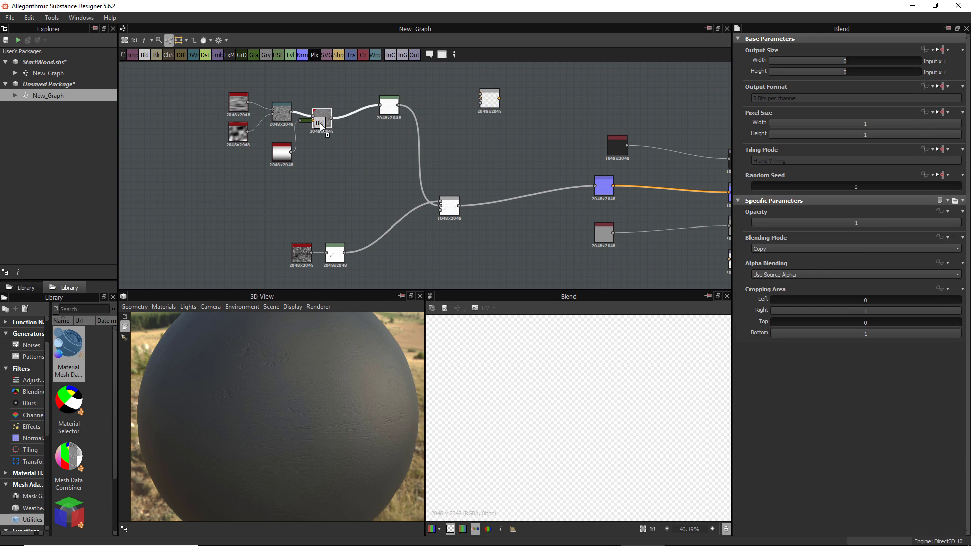
click(336, 256)
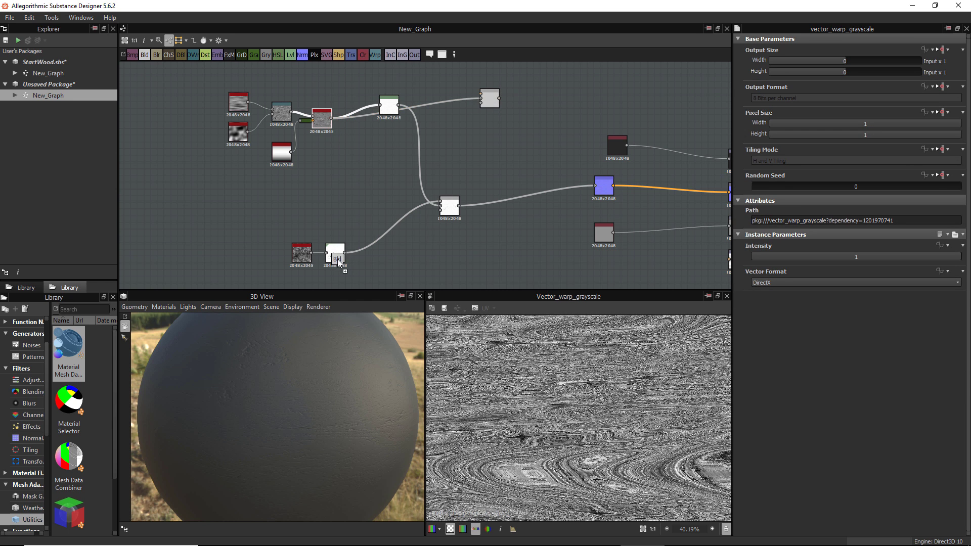
click(334, 256)
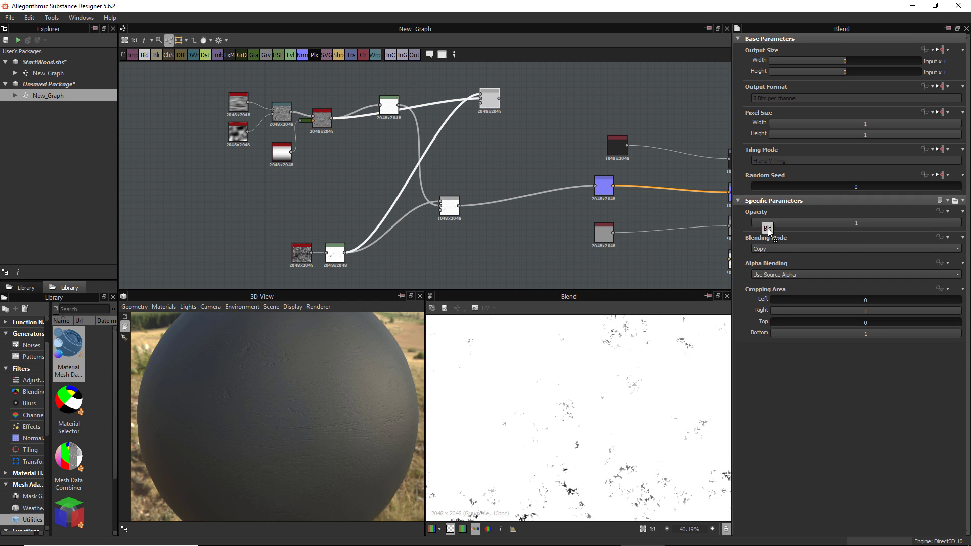
click(854, 248)
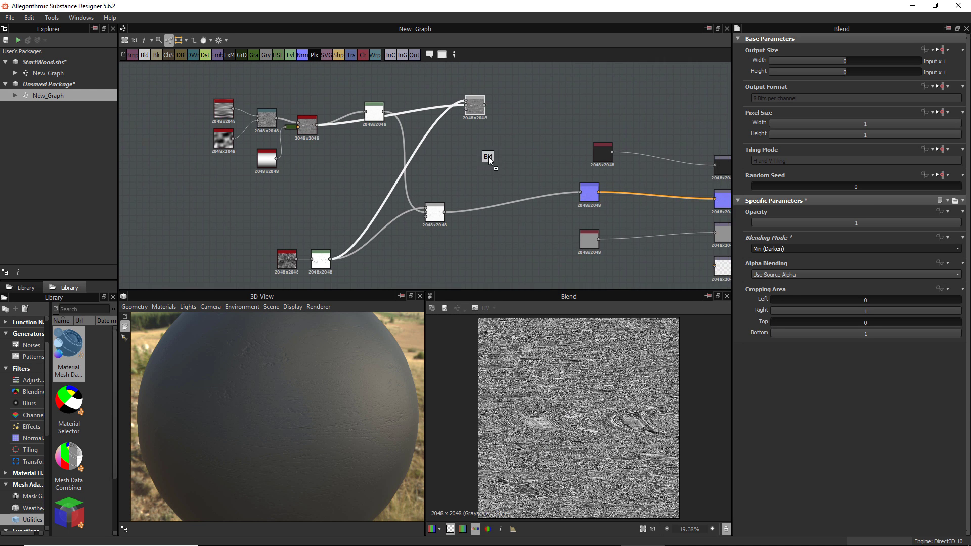
click(488, 156)
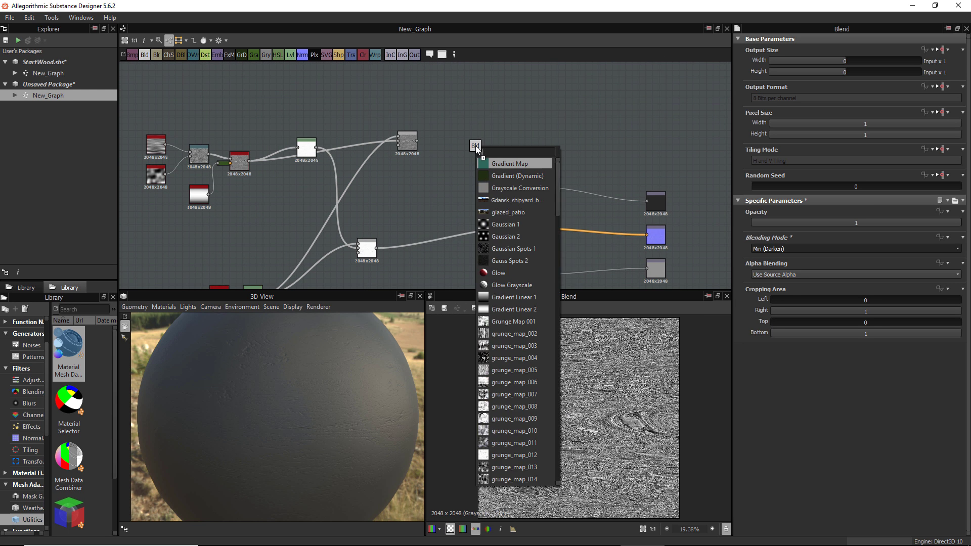
Add a Gradient Map with dark reddish-brown colour stops, adding and repositioning keys along the bar.
click(509, 163)
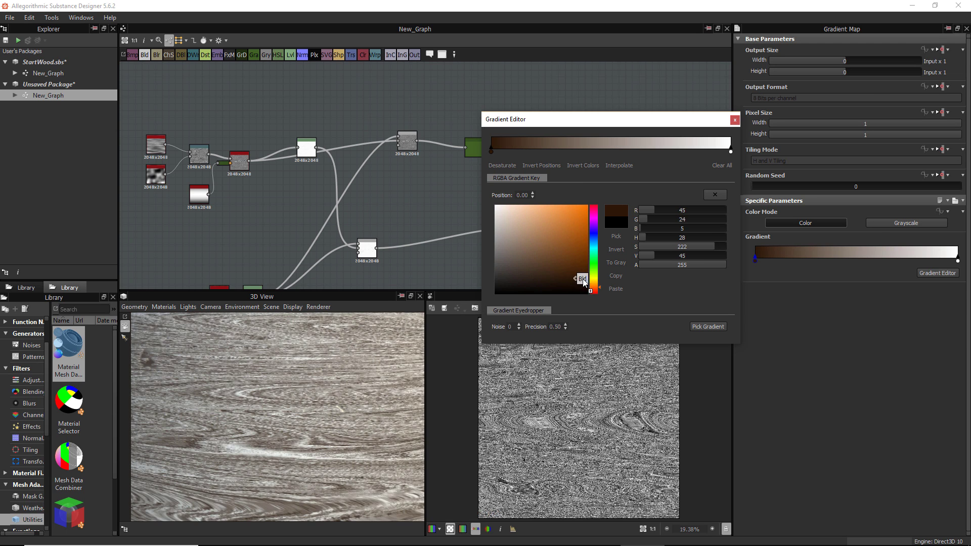
drag(581, 279, 585, 297)
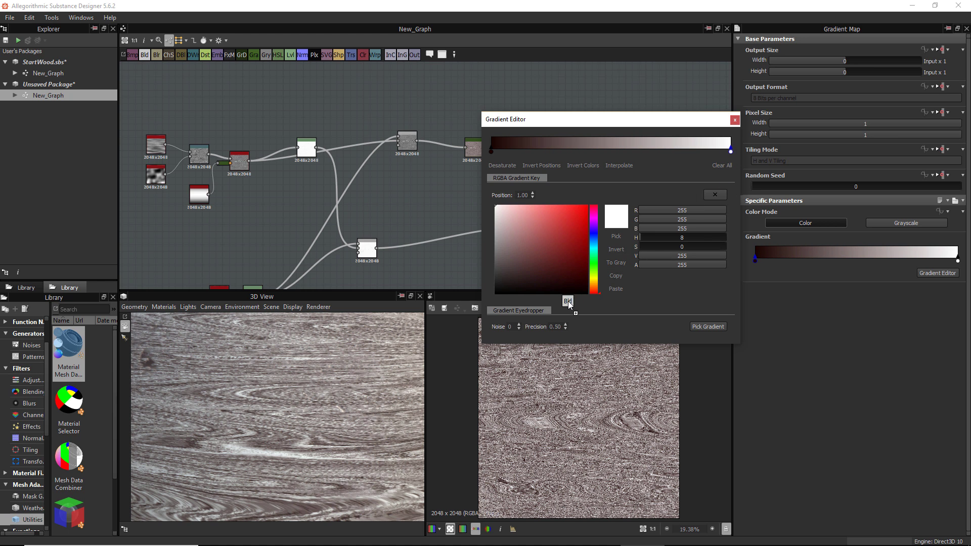
click(573, 264)
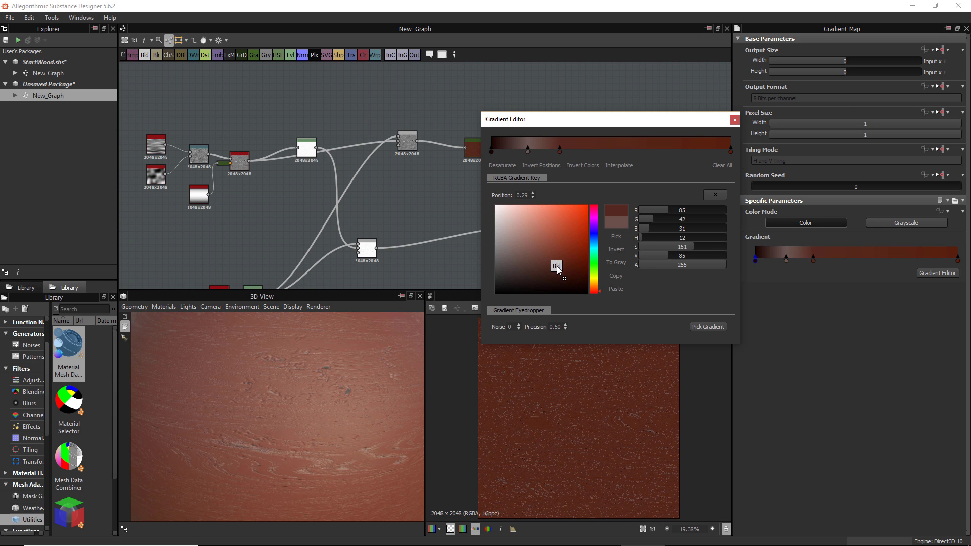
drag(557, 267, 564, 287)
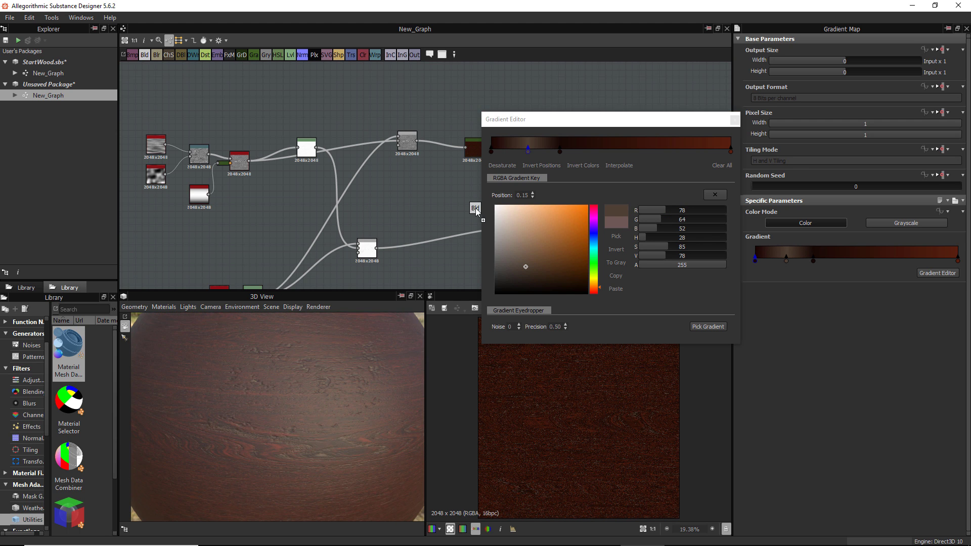
click(552, 259)
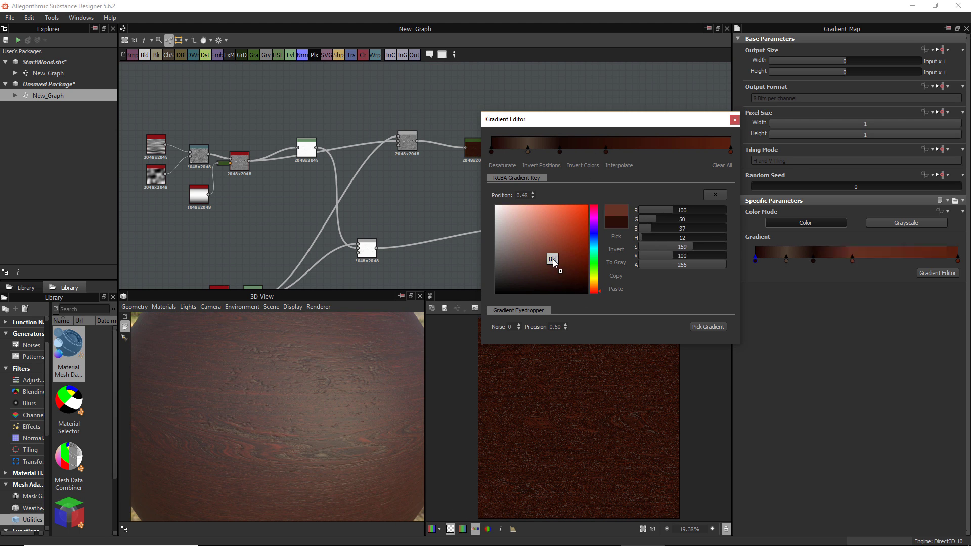
drag(551, 259, 643, 151)
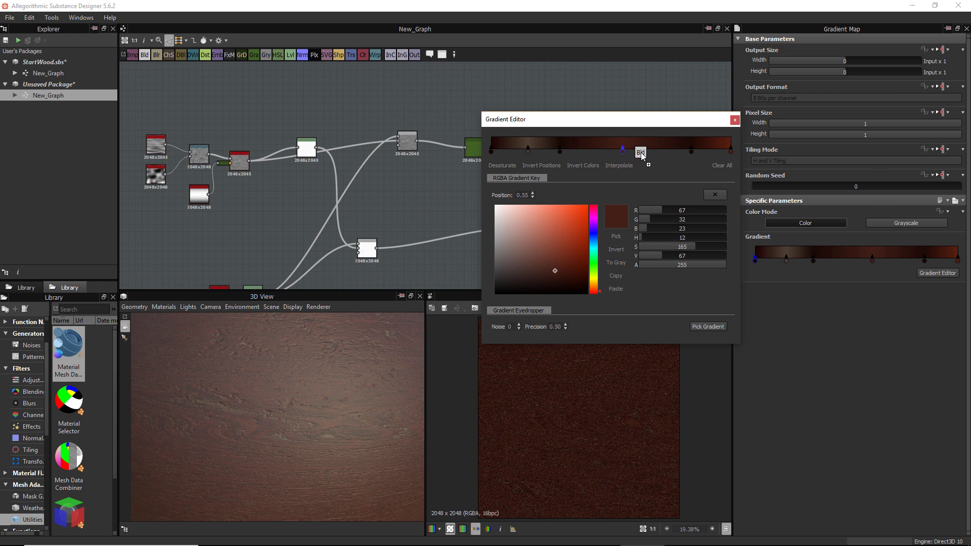
drag(641, 151, 596, 151)
text(gr)
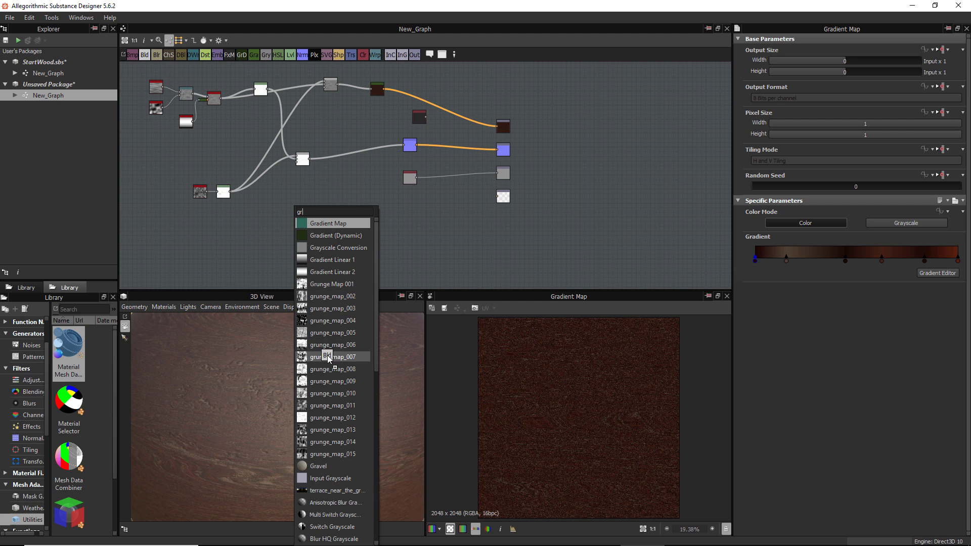
Connect grunge_map_007 into the roughness chain and adjust its Levels contrast.
click(332, 356)
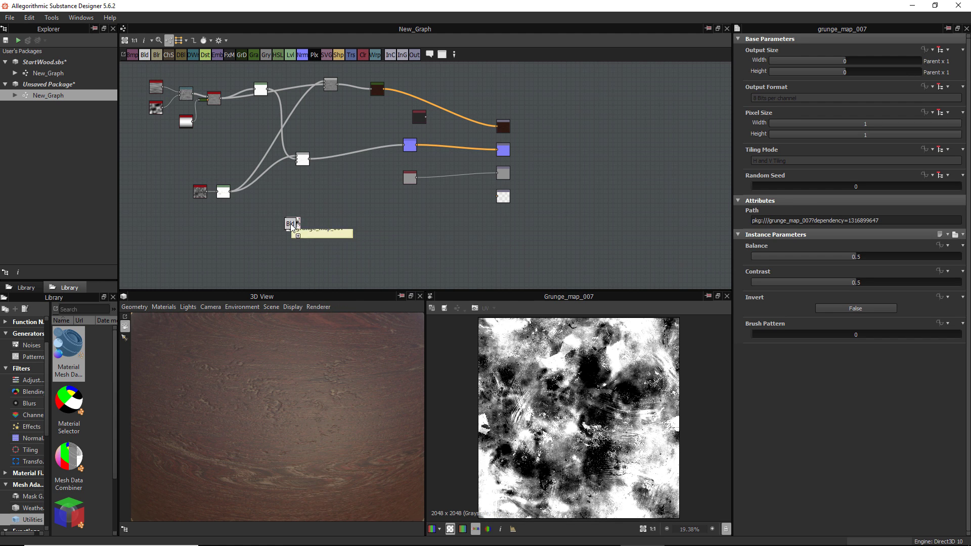
drag(291, 224, 423, 178)
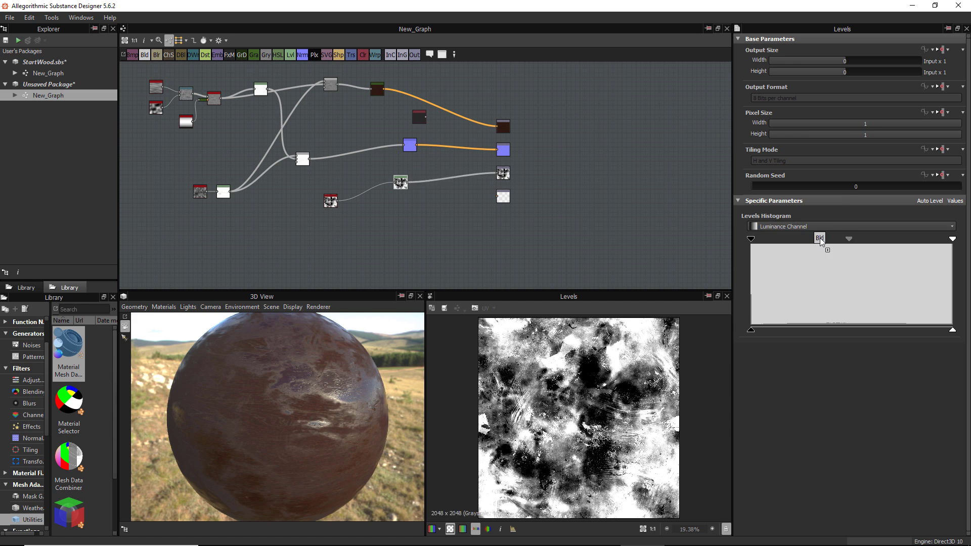
drag(819, 237, 847, 242)
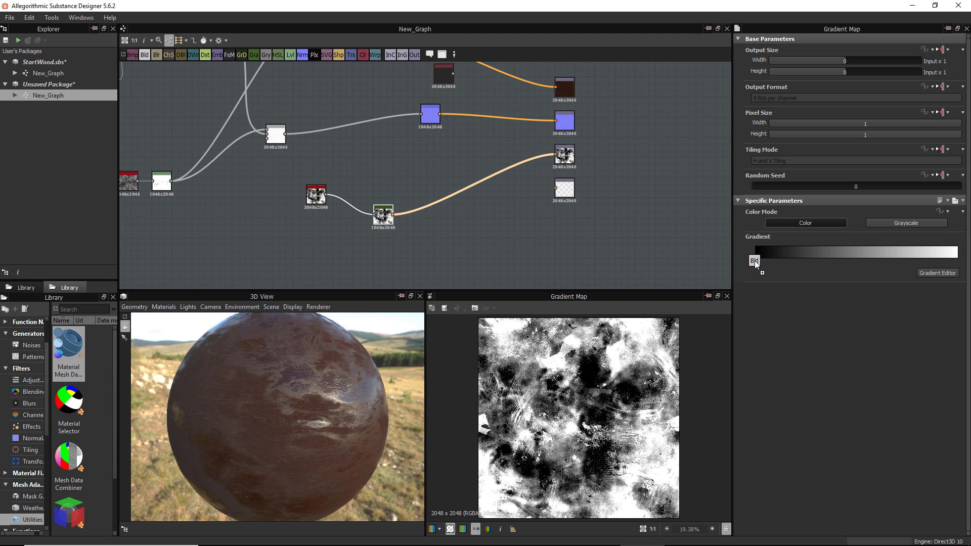
Change both end keys of the roughness Gradient Map to soft mid-grey.
click(937, 272)
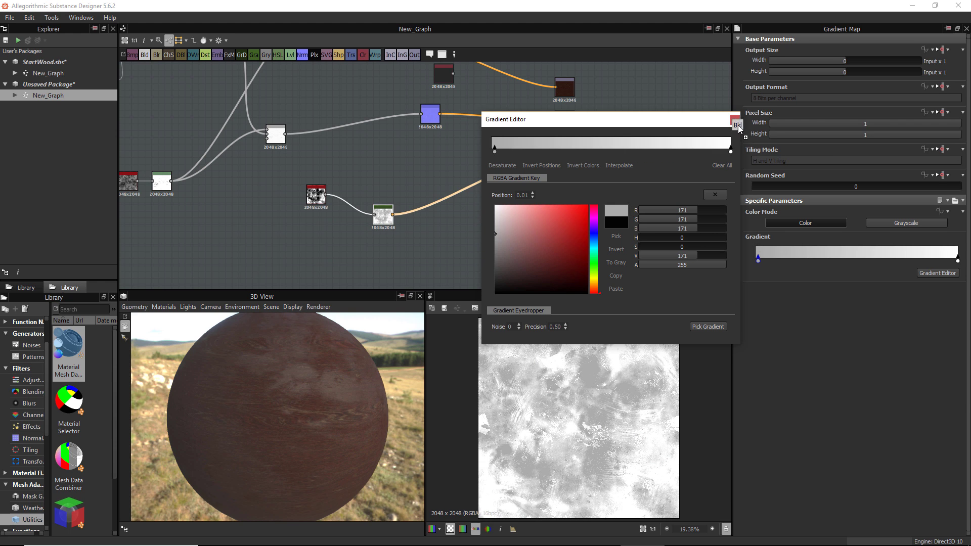
click(737, 122)
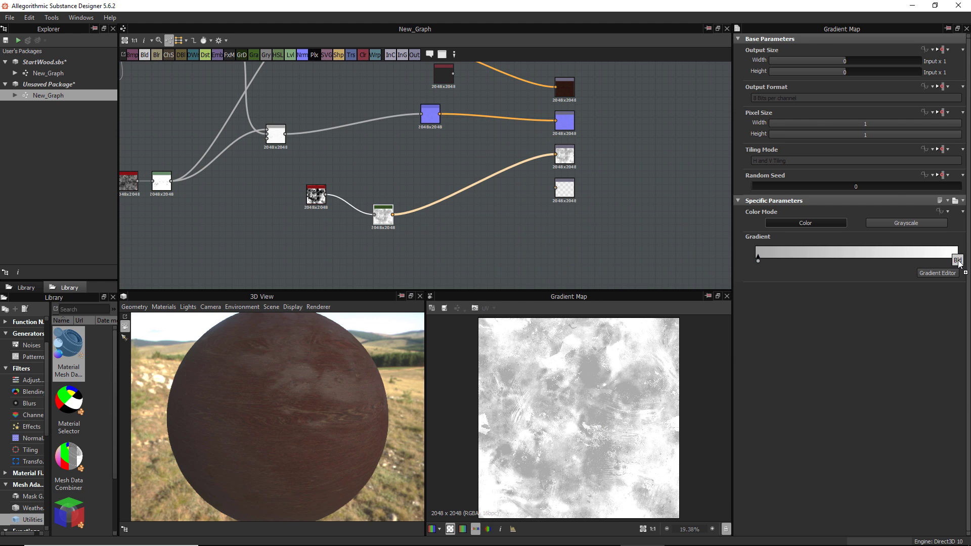
click(957, 260)
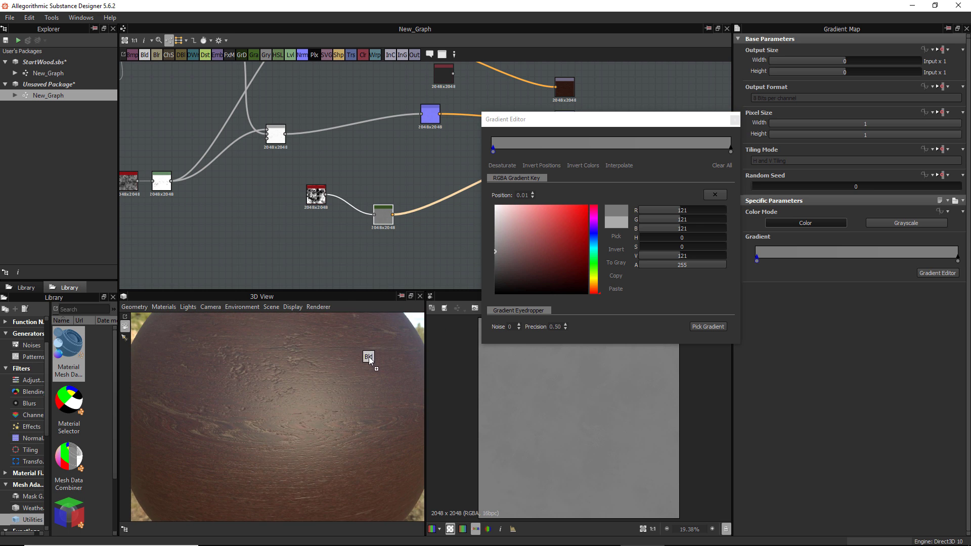
click(714, 194)
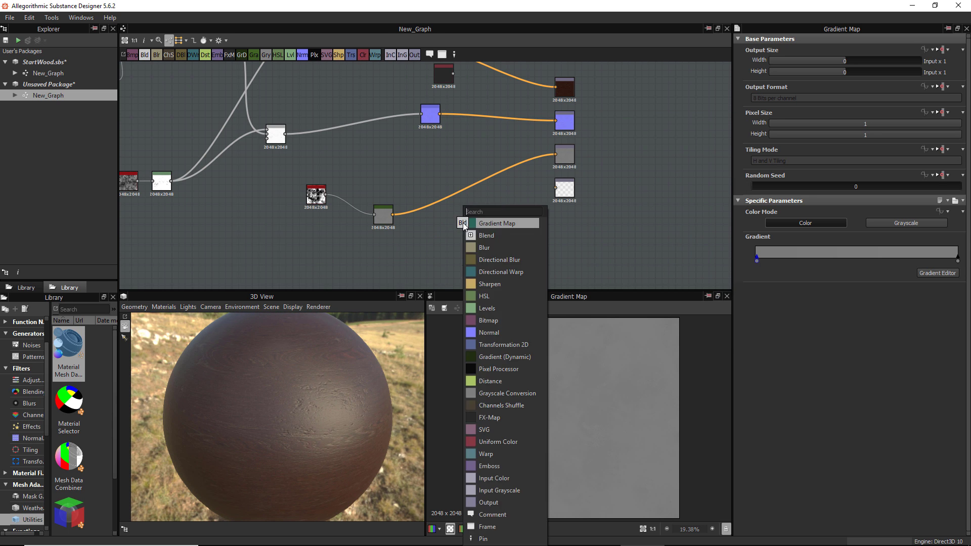
Insert a Levels node into the roughness chain and shift its midtone slider.
click(495, 308)
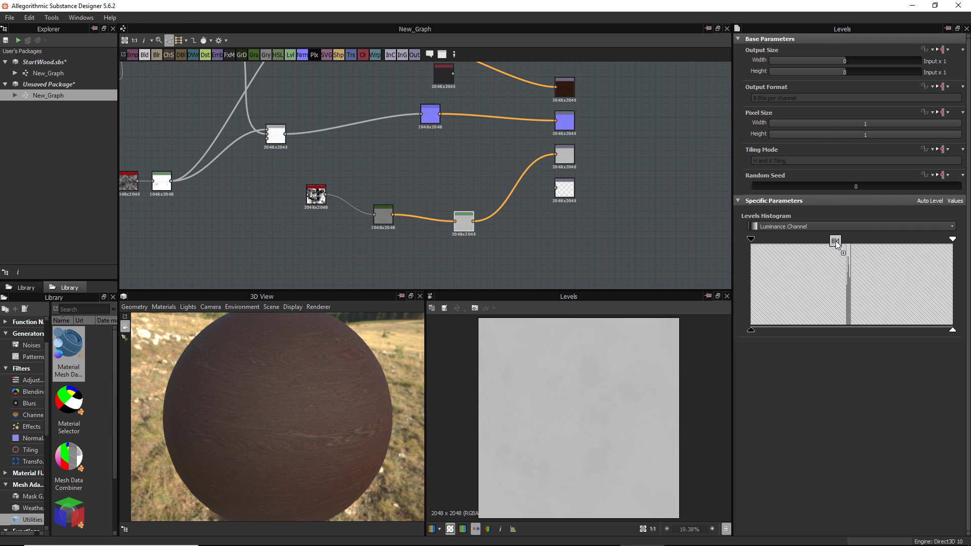
drag(835, 245, 846, 245)
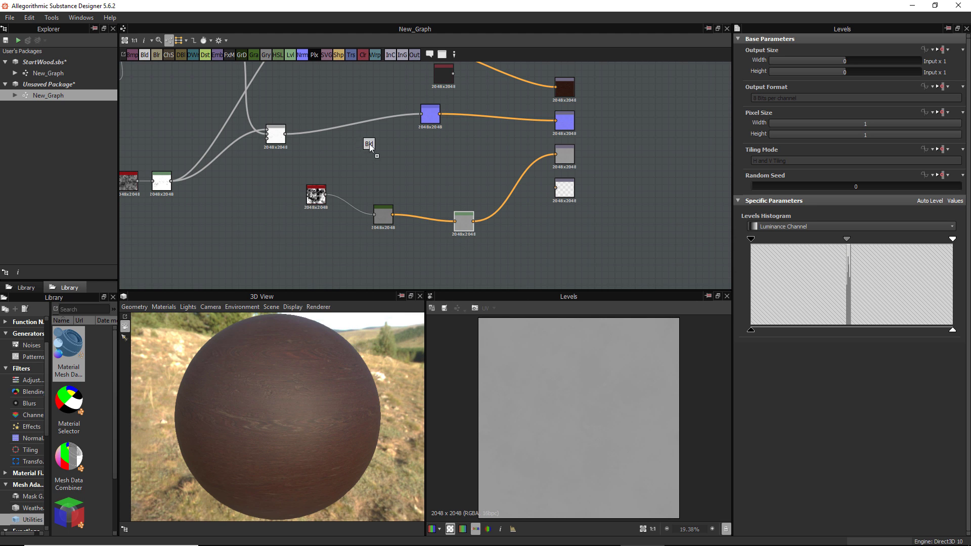
click(370, 146)
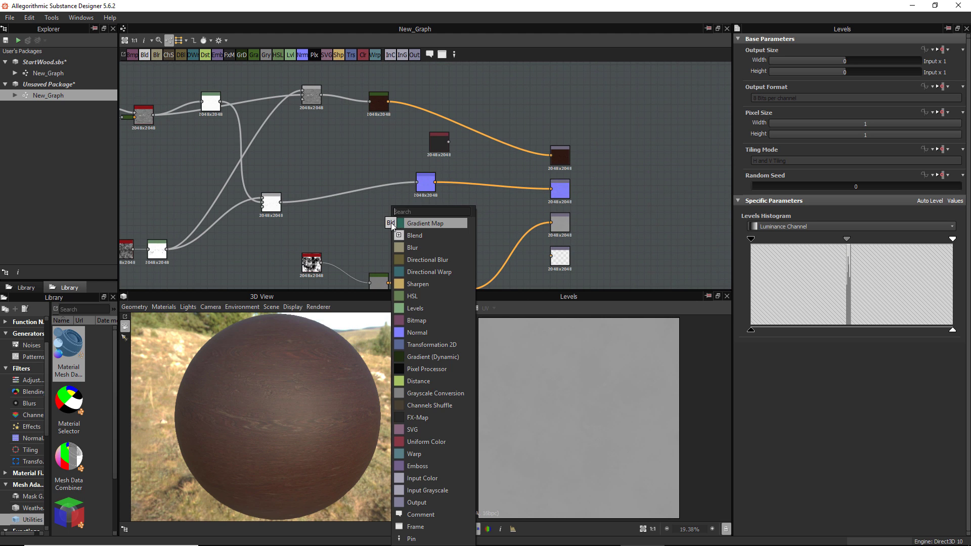
Add a Multiply Blend combining the Levels output with a Gradient Map of the wood grain.
click(414, 235)
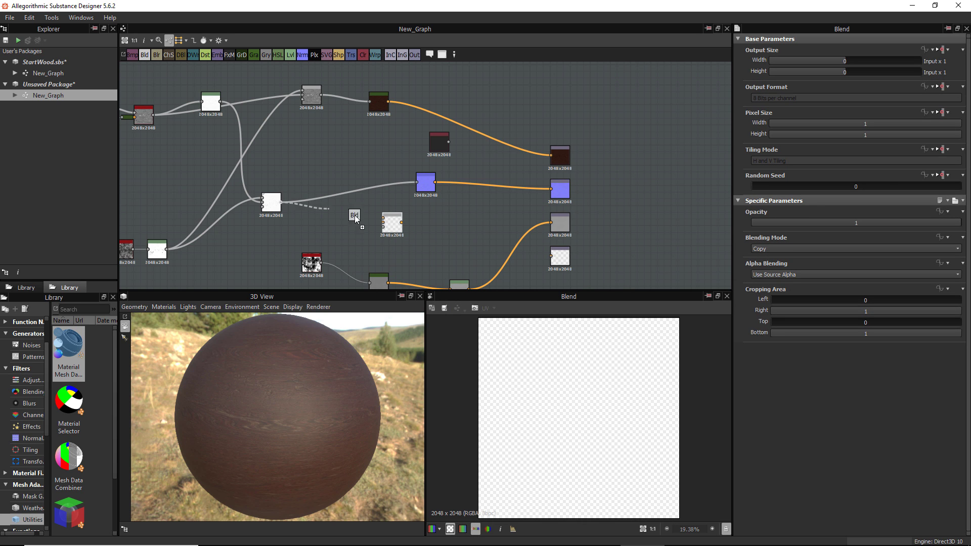
drag(355, 217, 482, 231)
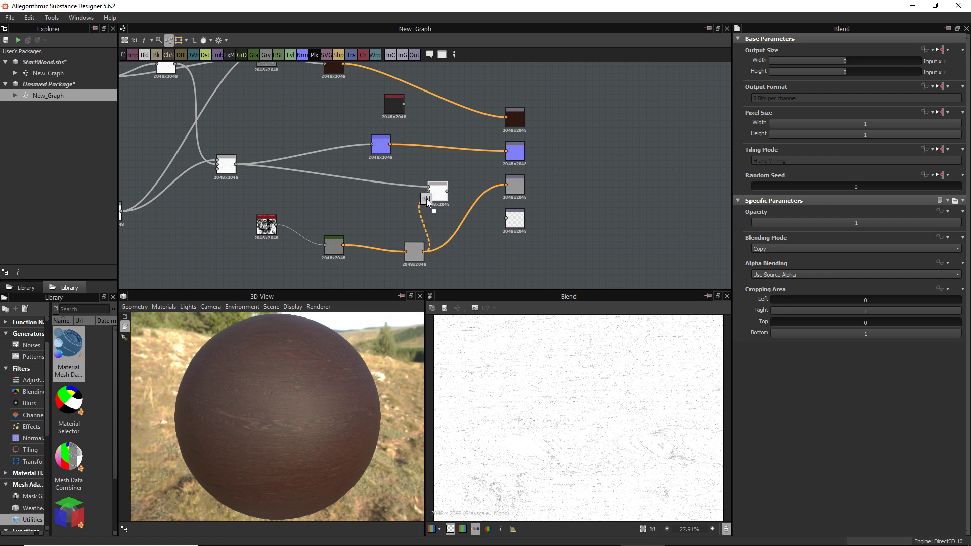
drag(237, 165, 431, 194)
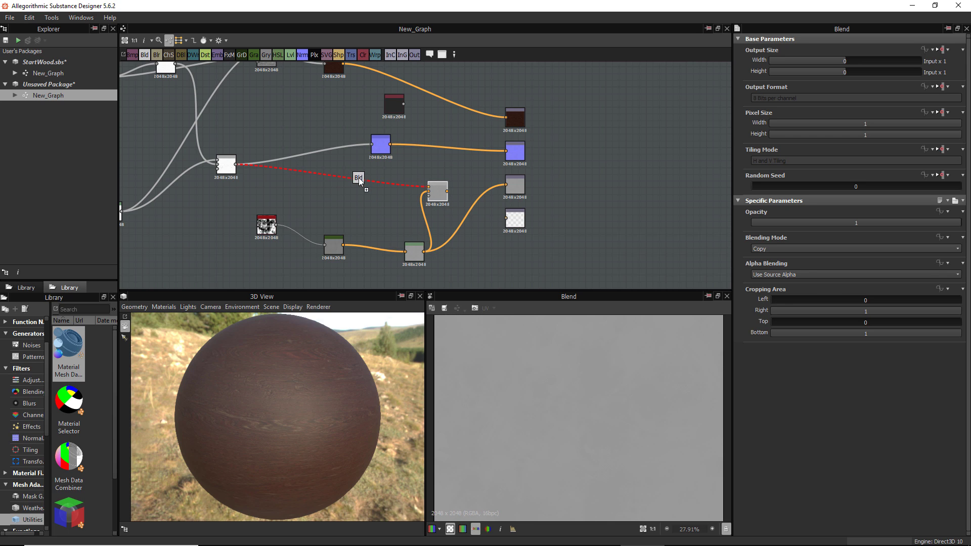
click(361, 182)
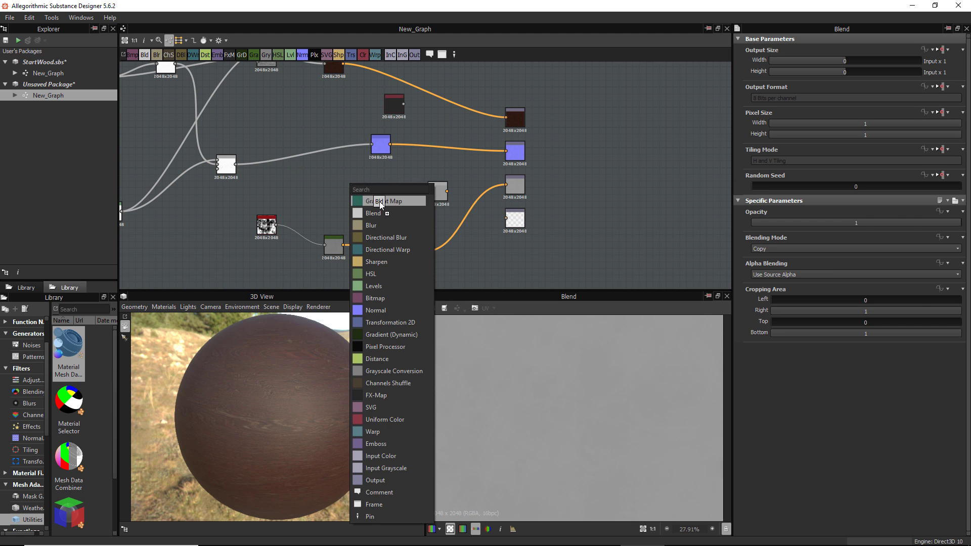
click(380, 201)
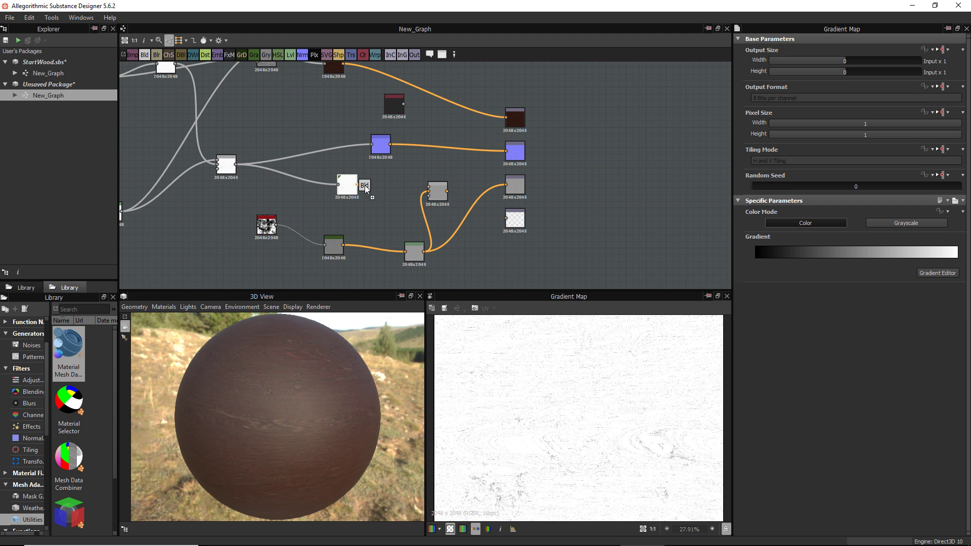
click(346, 184)
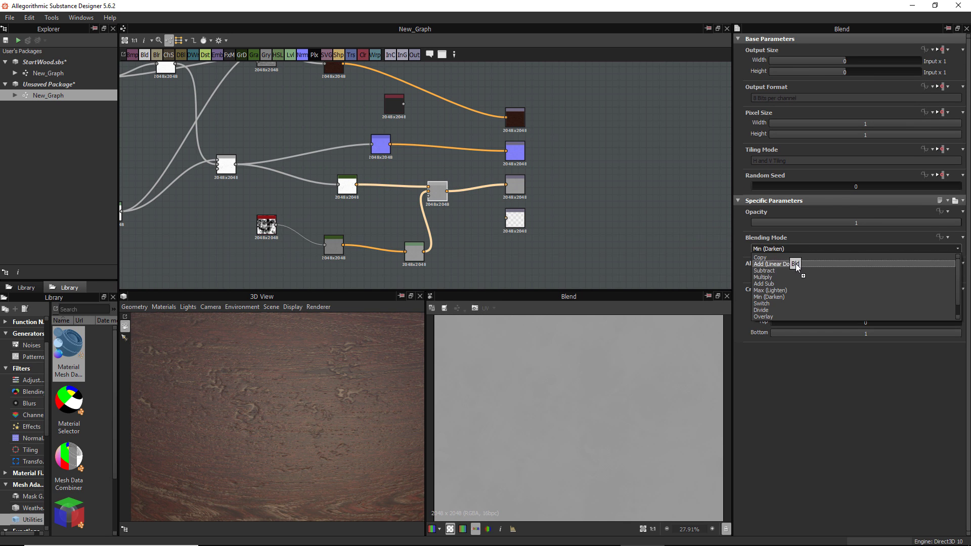
click(763, 277)
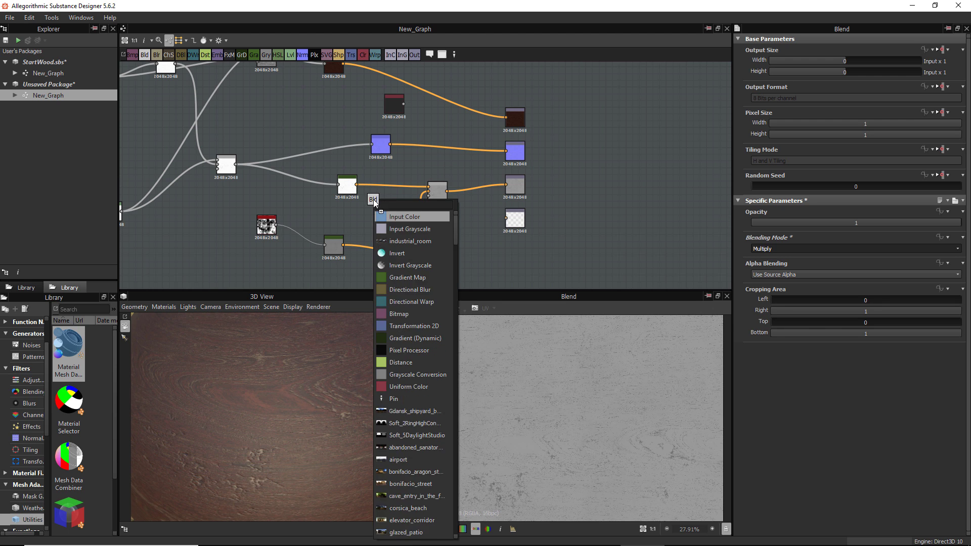
Invert the grain before its Gradient Map and set the Blend to Max (Lighten).
click(411, 265)
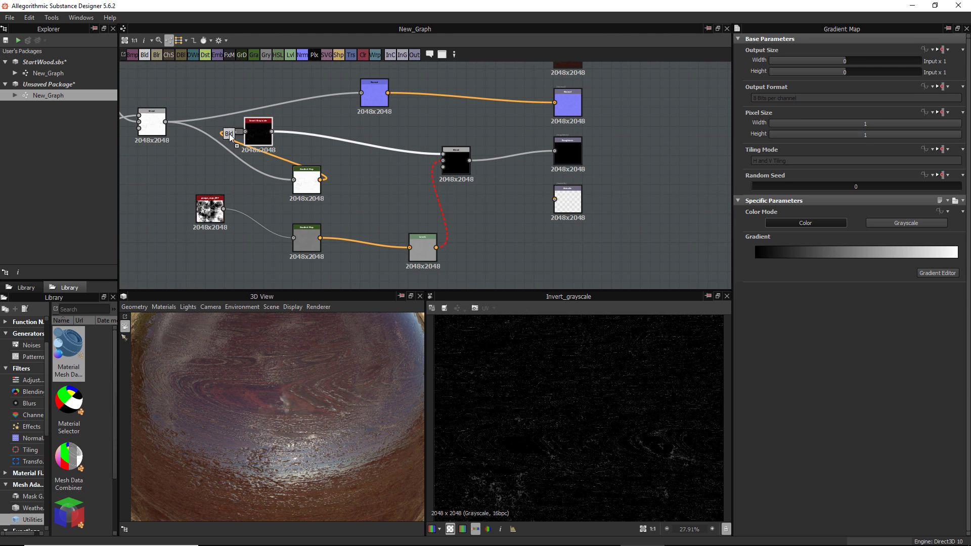
click(245, 134)
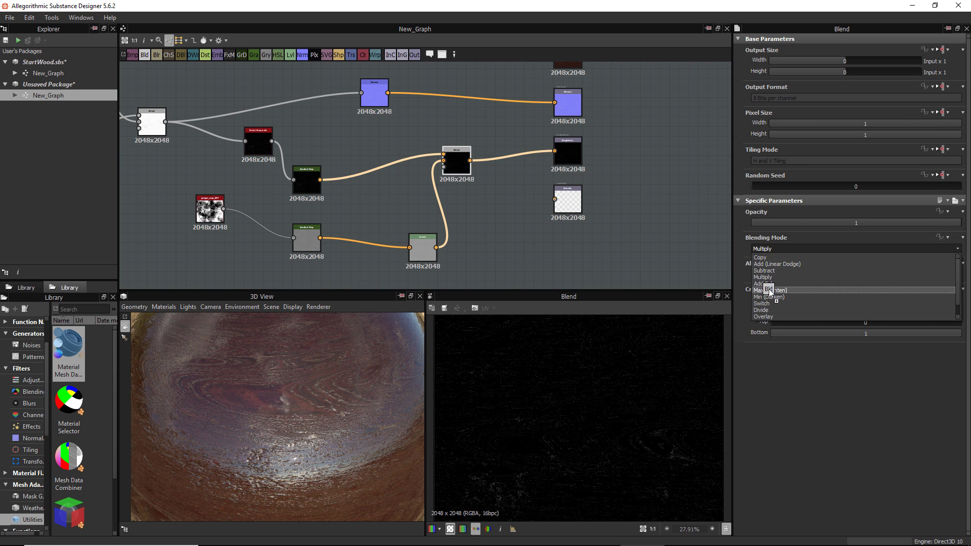
click(770, 290)
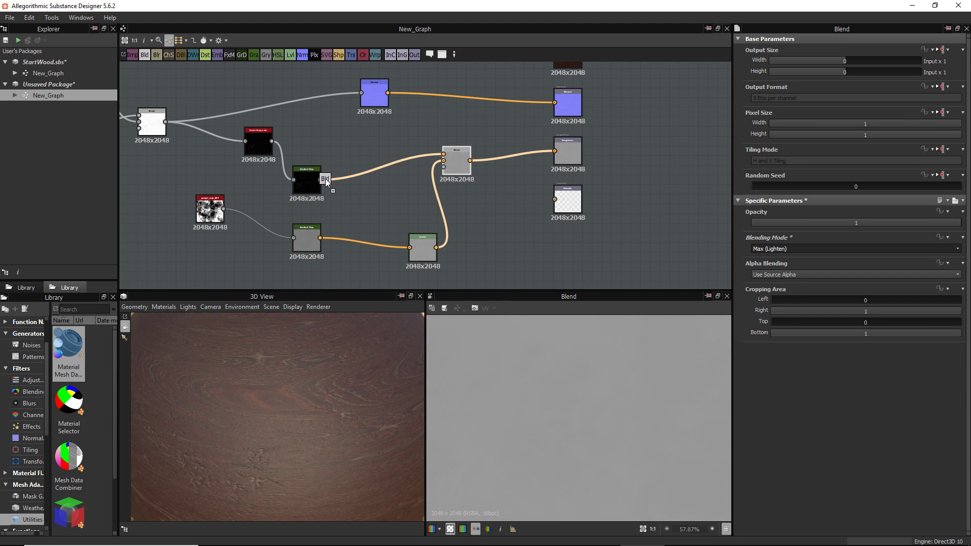
click(456, 159)
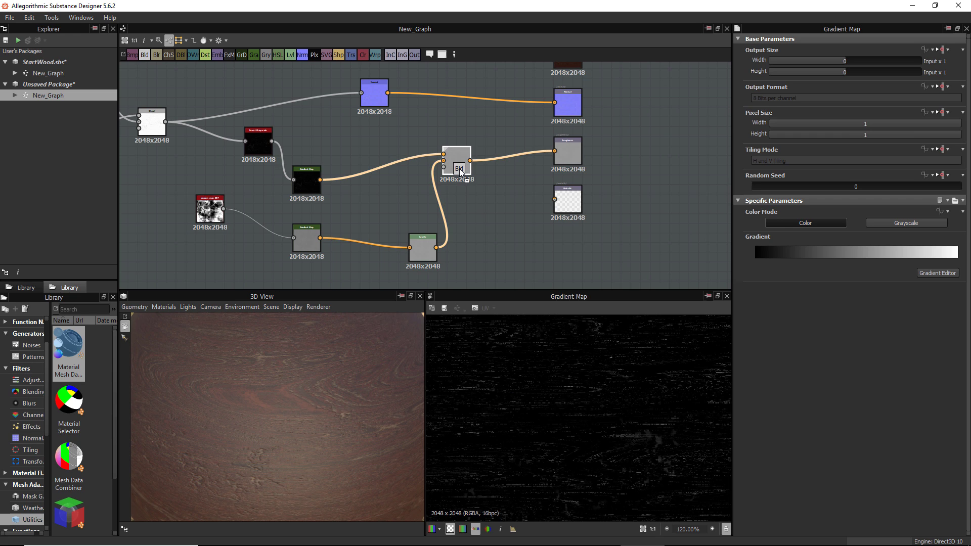